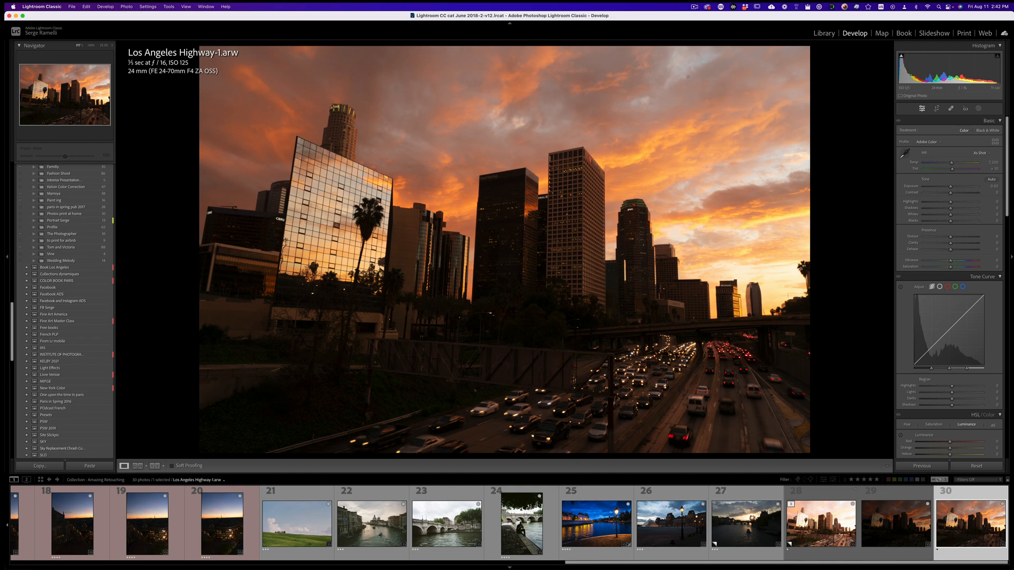
- Flip between the medium, dark and bright highway exposures in thumbnails 28–30
left_click(896, 523)
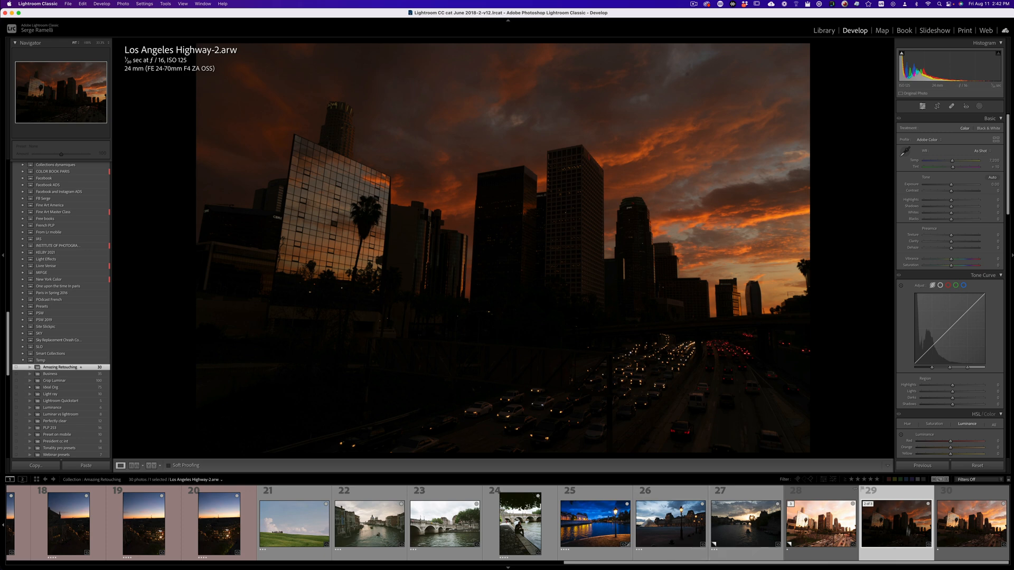
left_click(820, 522)
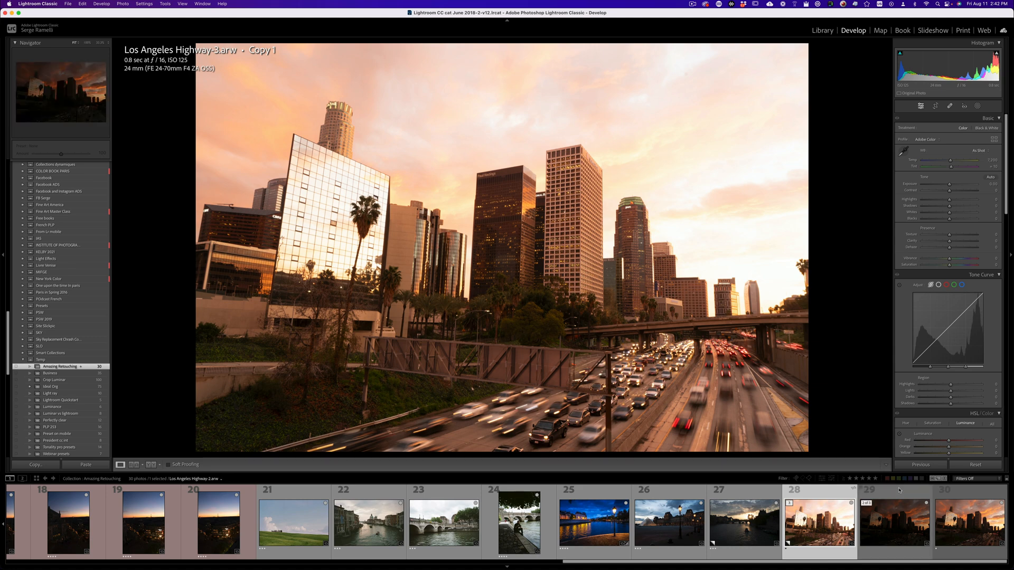
left_click(894, 522)
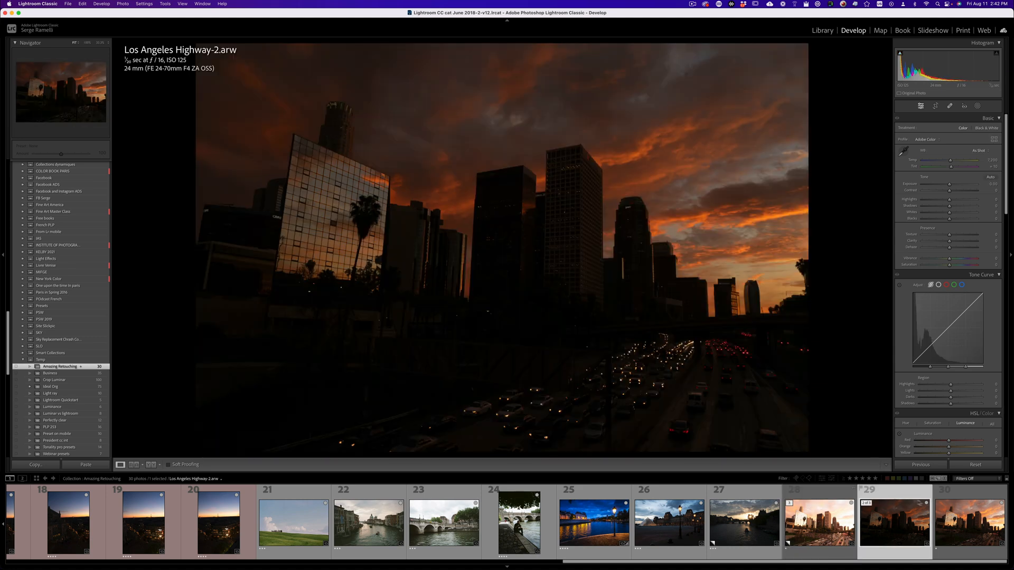
left_click(966, 522)
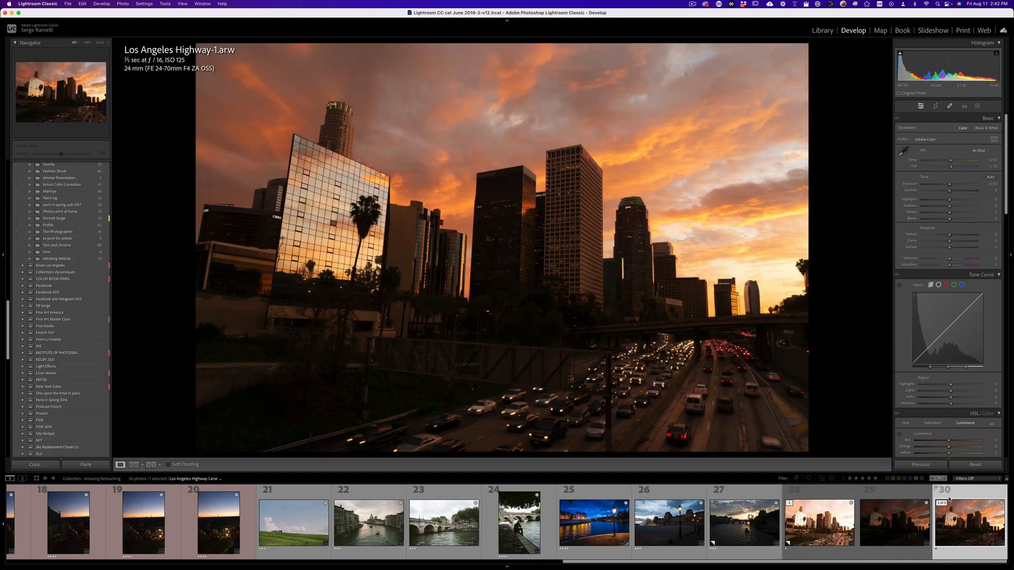
left_click(893, 522)
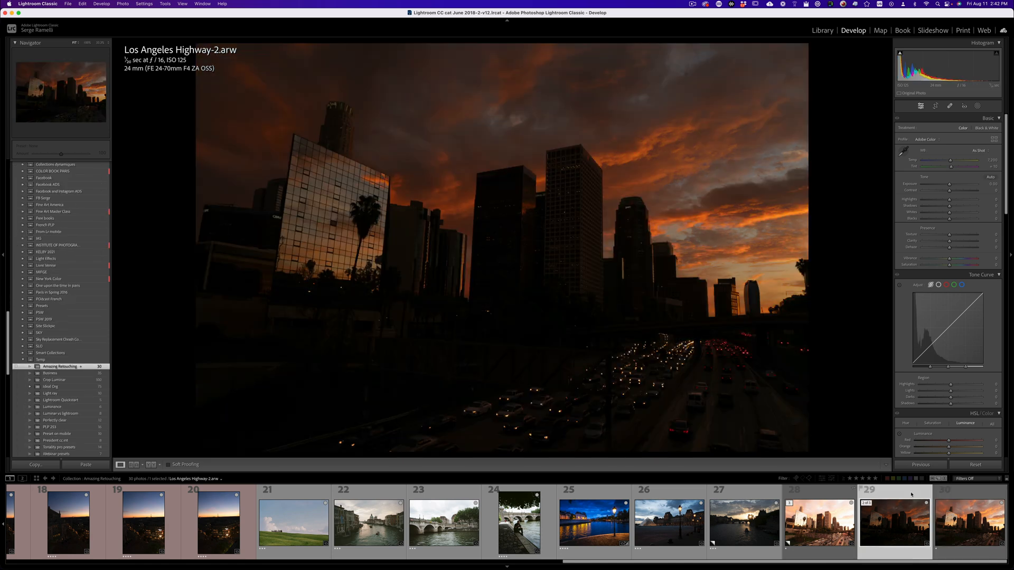
left_click(819, 523)
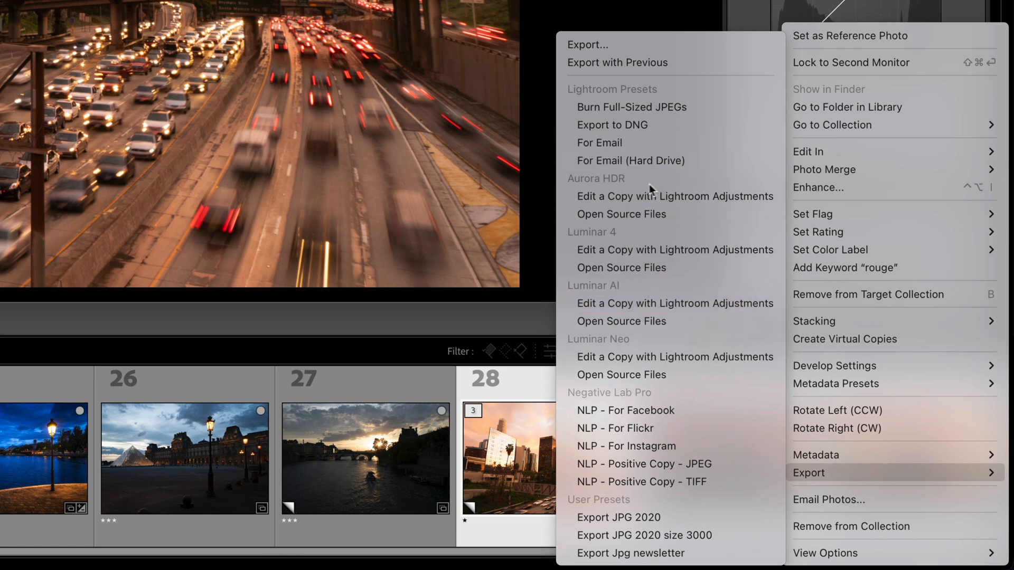
mouse_move(670, 196)
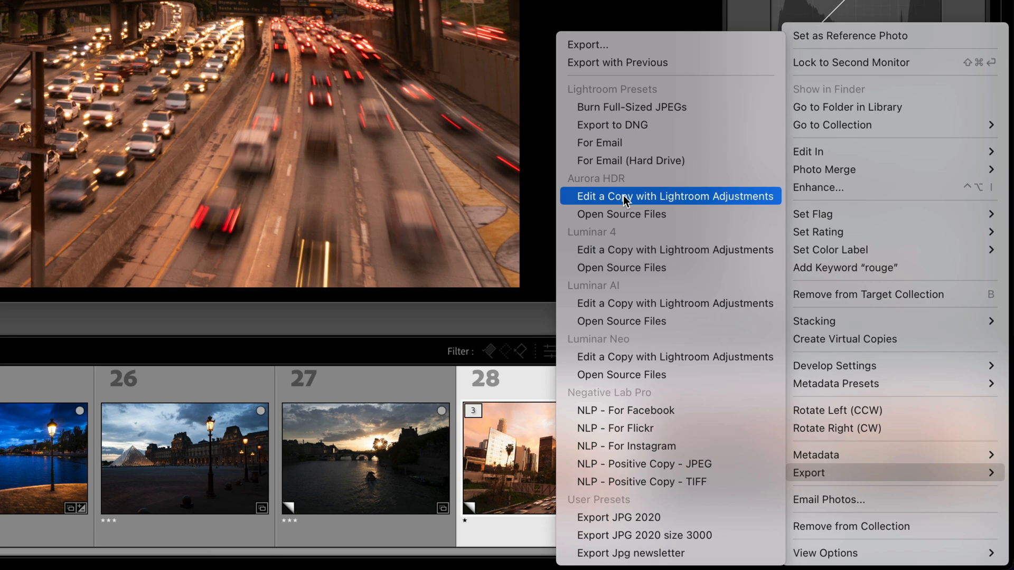
mouse_move(628, 214)
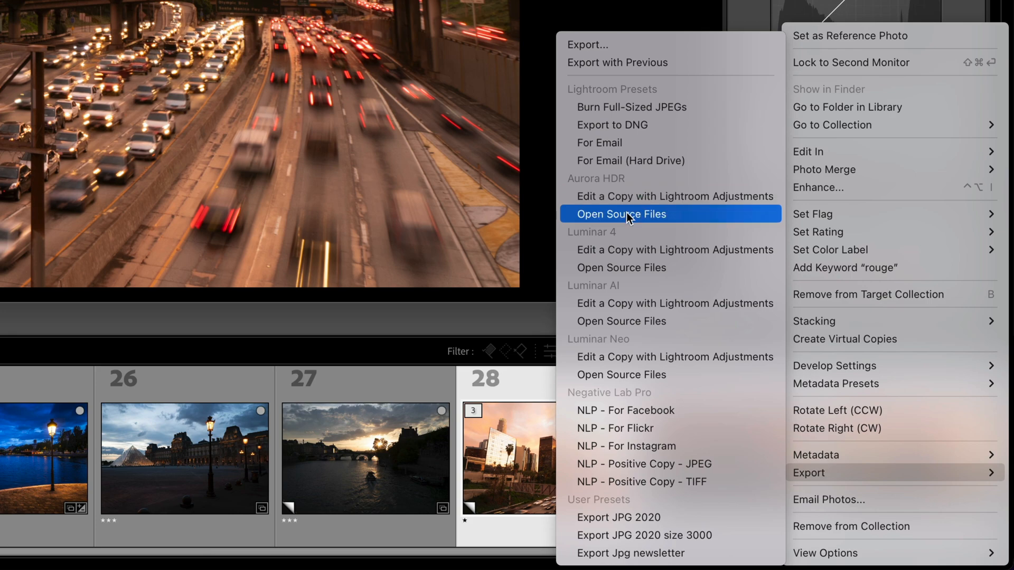
- Export the bracketed highway exposures to Aurora HDR as original source files
left_click(621, 214)
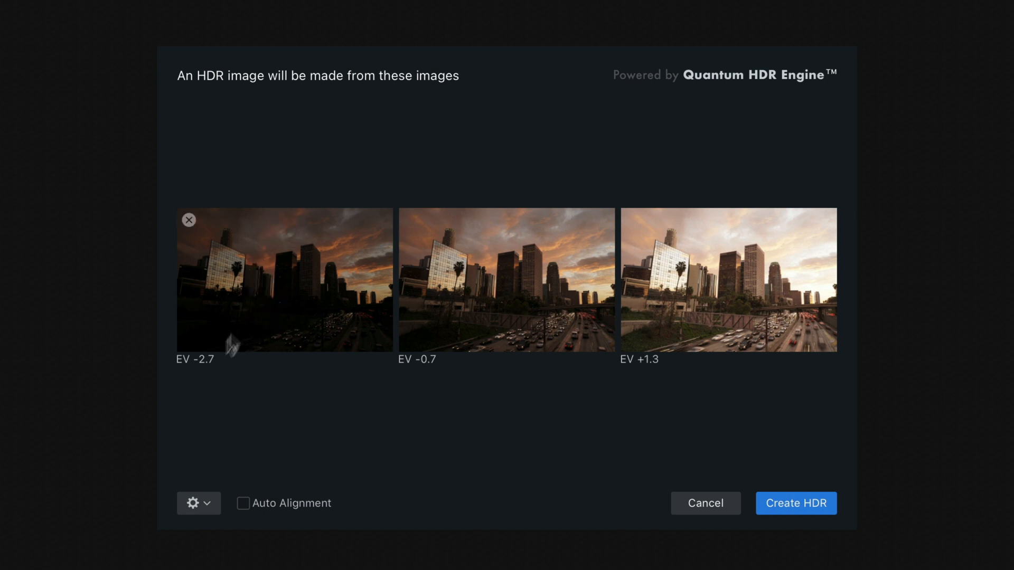
mouse_move(217, 373)
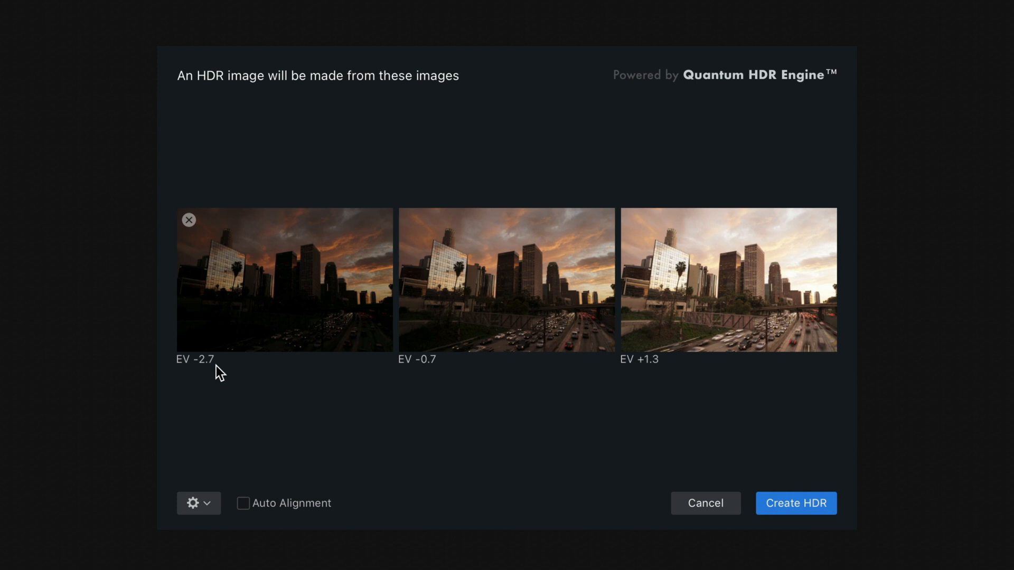
mouse_move(792, 252)
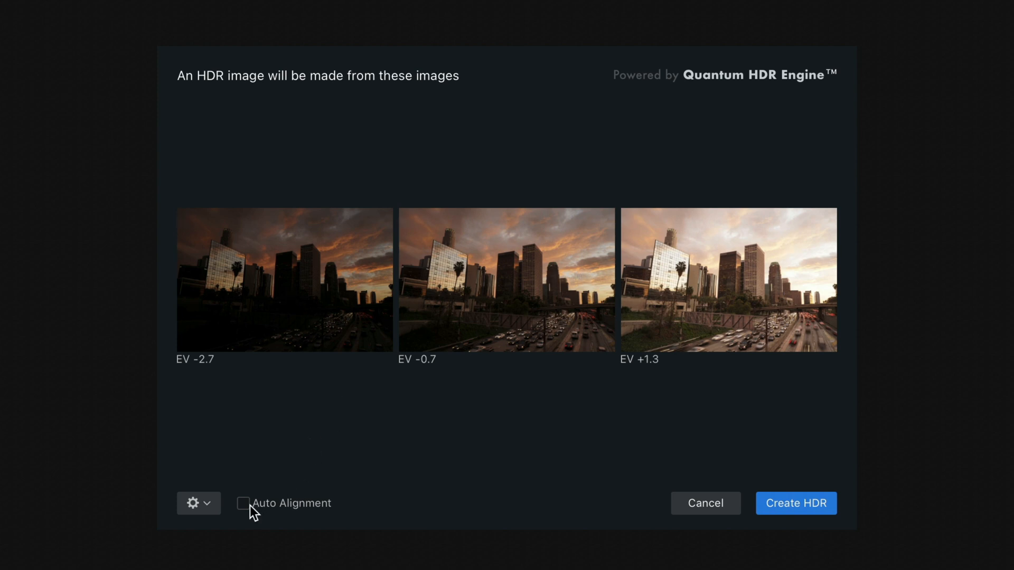
- Merge the EV -2.7, -0.7 and +1.3 exposures into an HDR with Auto Alignment on
left_click(244, 504)
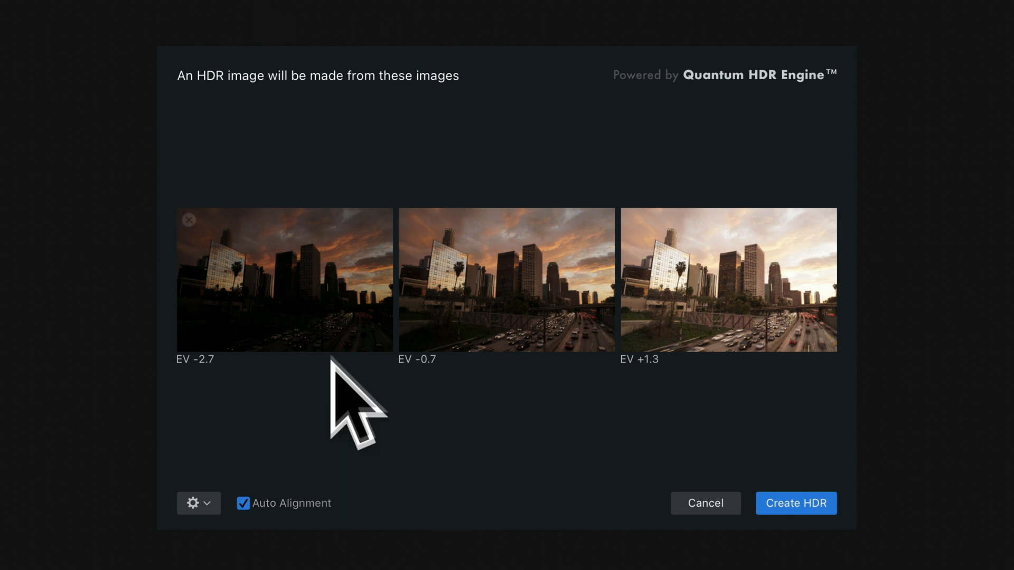
left_click(796, 503)
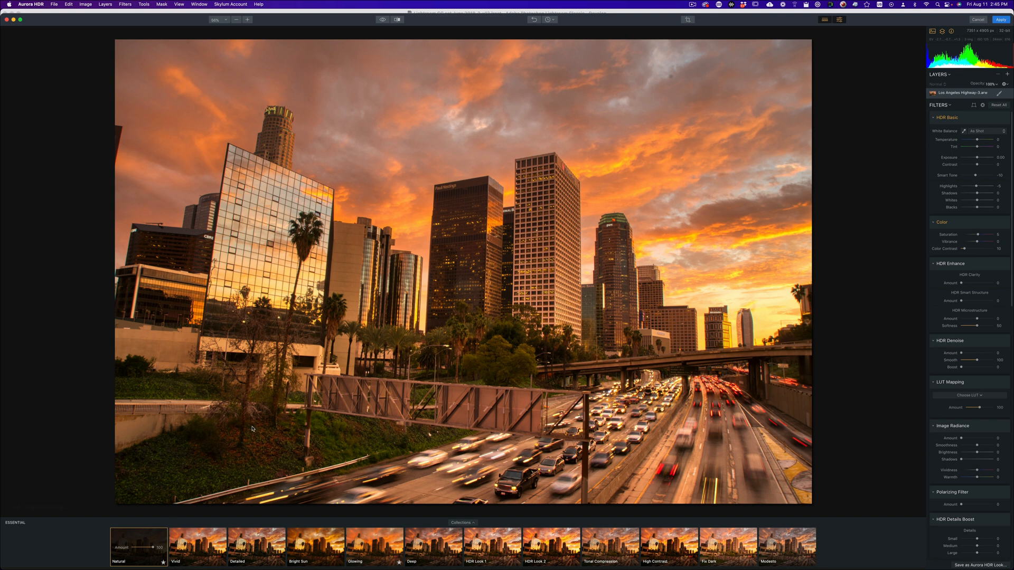
mouse_move(131, 542)
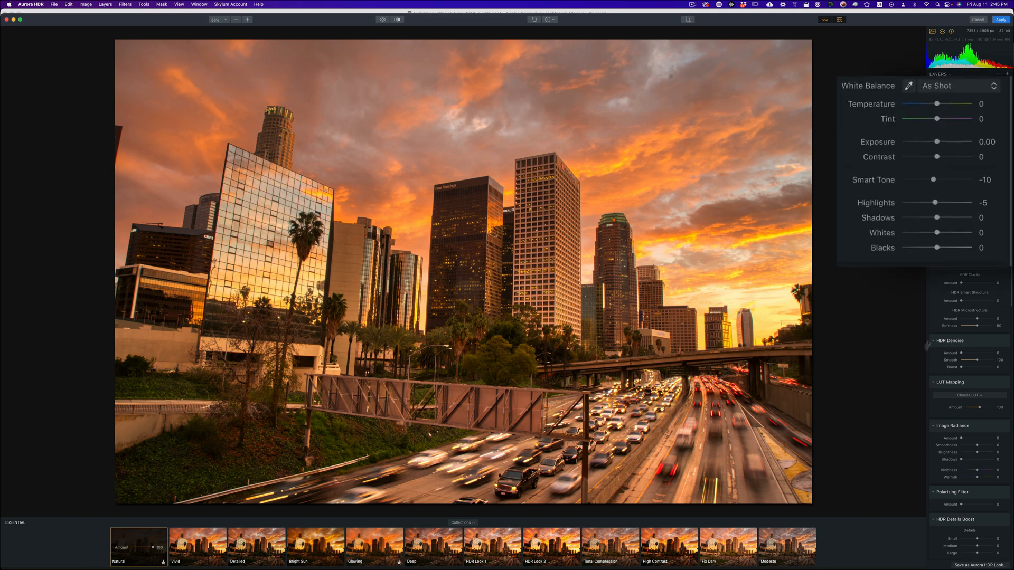
- Set HDR Basic Temperature to -17 and Tint to 22, and raise Contrast
left_click_drag(937, 103, 930, 103)
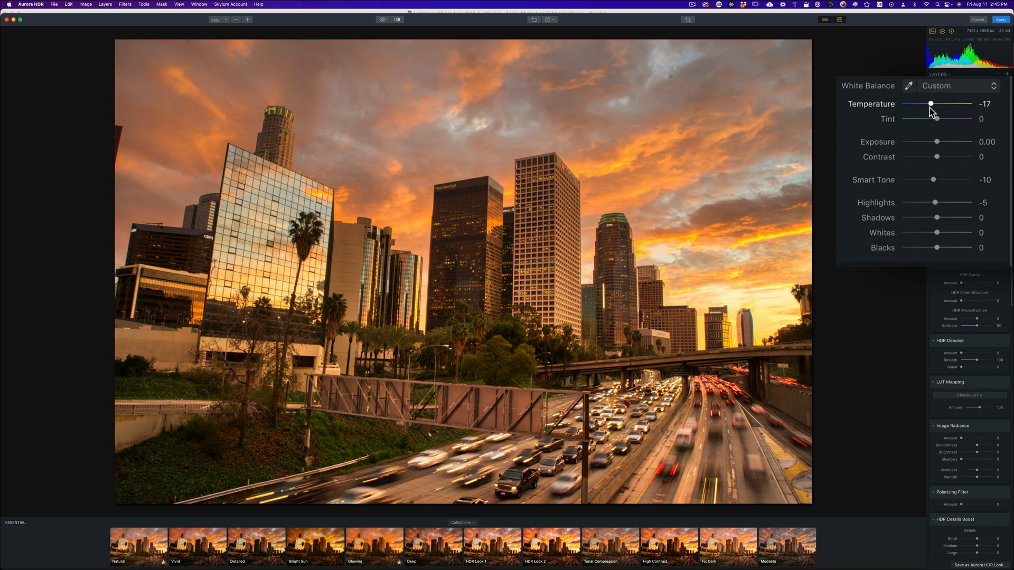
left_click_drag(933, 119, 944, 119)
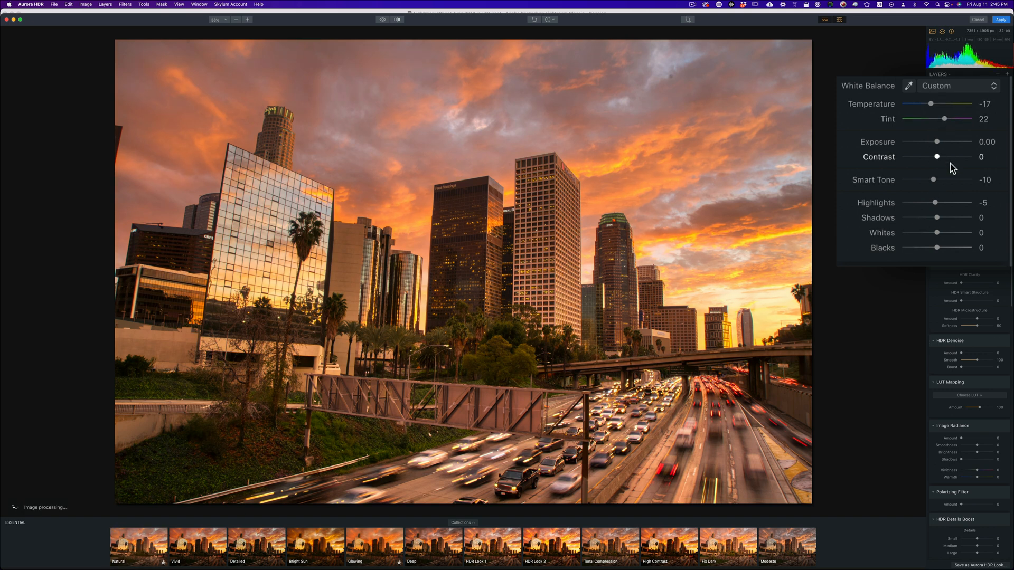
left_click_drag(936, 157, 983, 164)
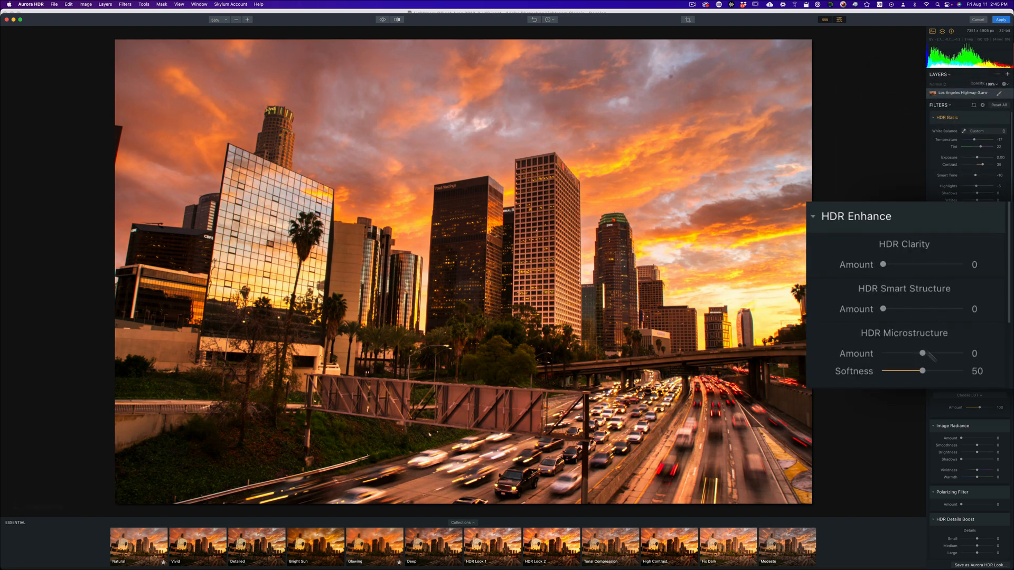
- Test HDR Clarity, then settle its Amount at 12
left_click_drag(884, 264, 947, 264)
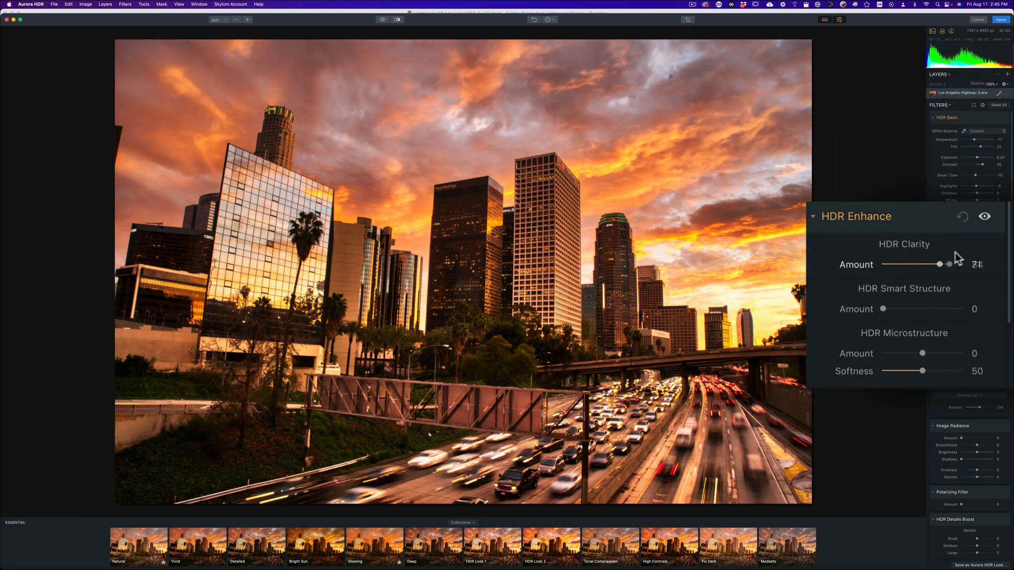
left_click_drag(943, 264, 883, 264)
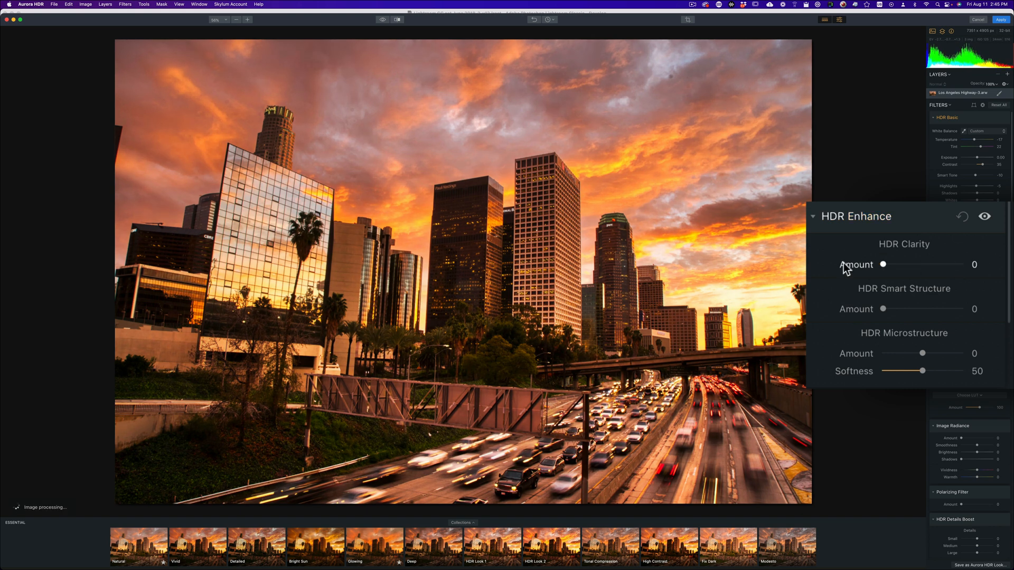
left_click_drag(884, 264, 890, 264)
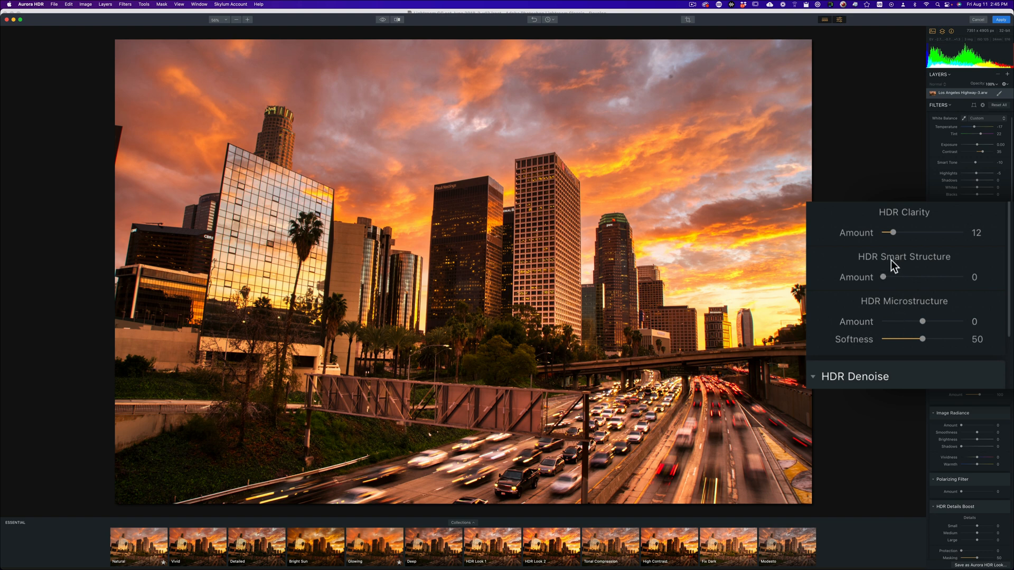
mouse_move(884, 277)
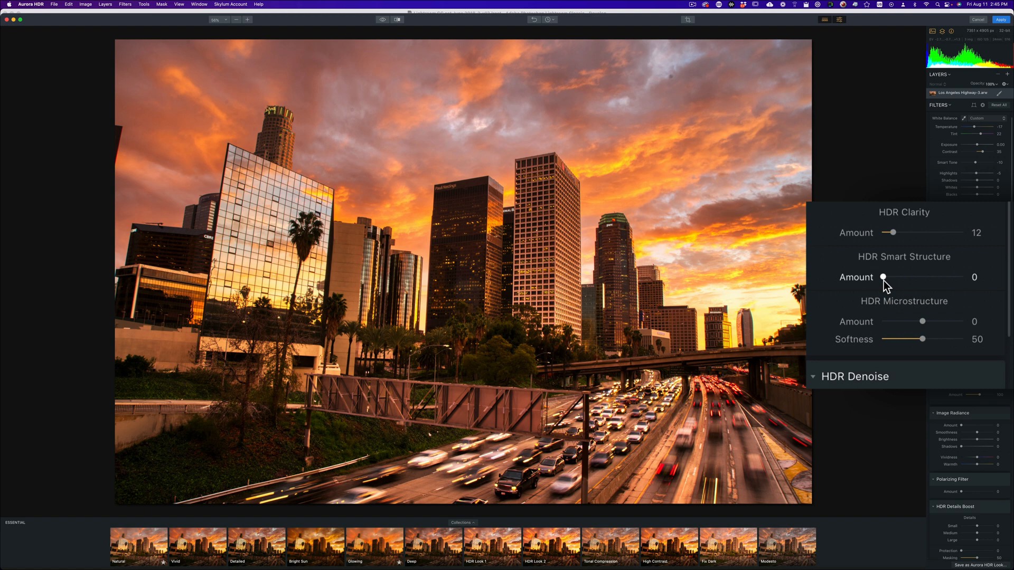
- Set HDR Smart Structure to 18 after previewing 100, then fine-tune tint and tone
left_click_drag(884, 277, 962, 277)
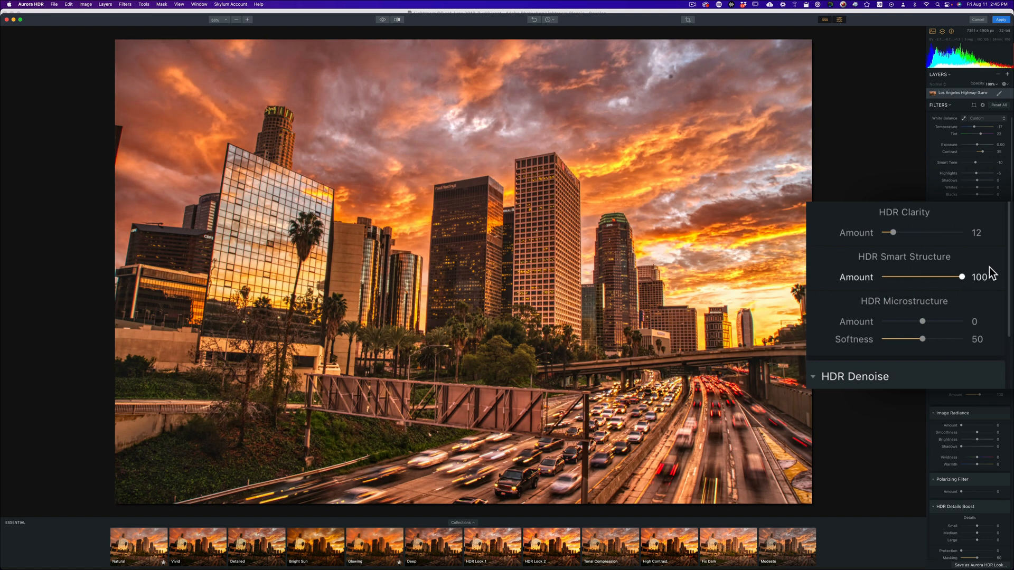
left_click_drag(962, 277, 882, 277)
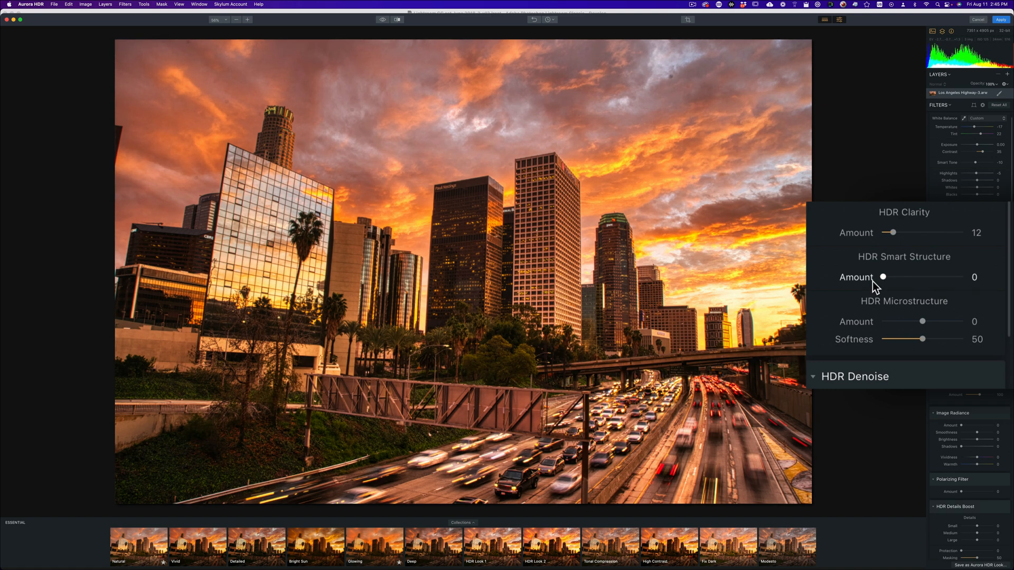
left_click_drag(883, 276, 896, 276)
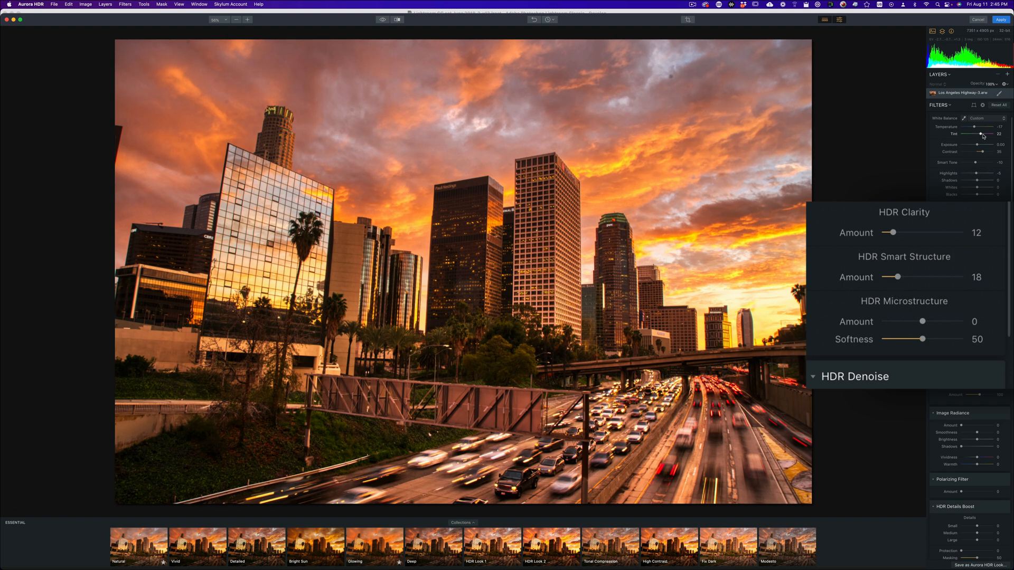
left_click_drag(980, 134, 984, 134)
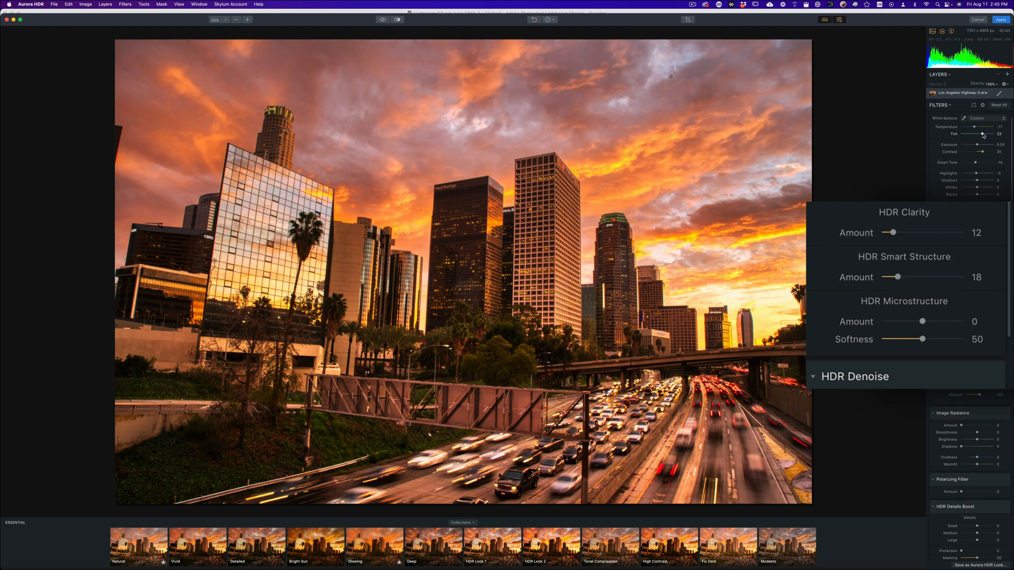
left_click_drag(973, 151, 988, 152)
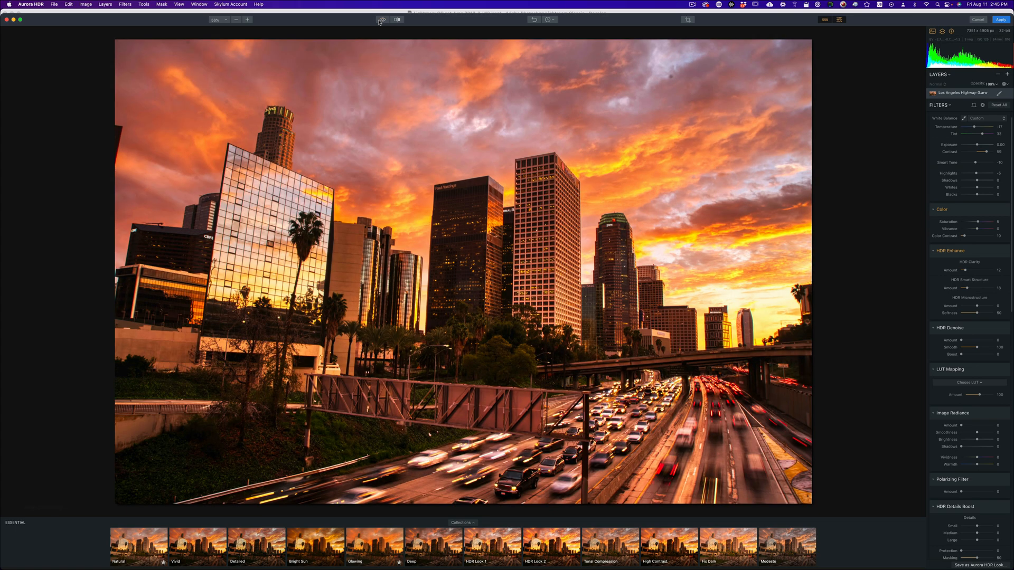
mouse_move(705, 75)
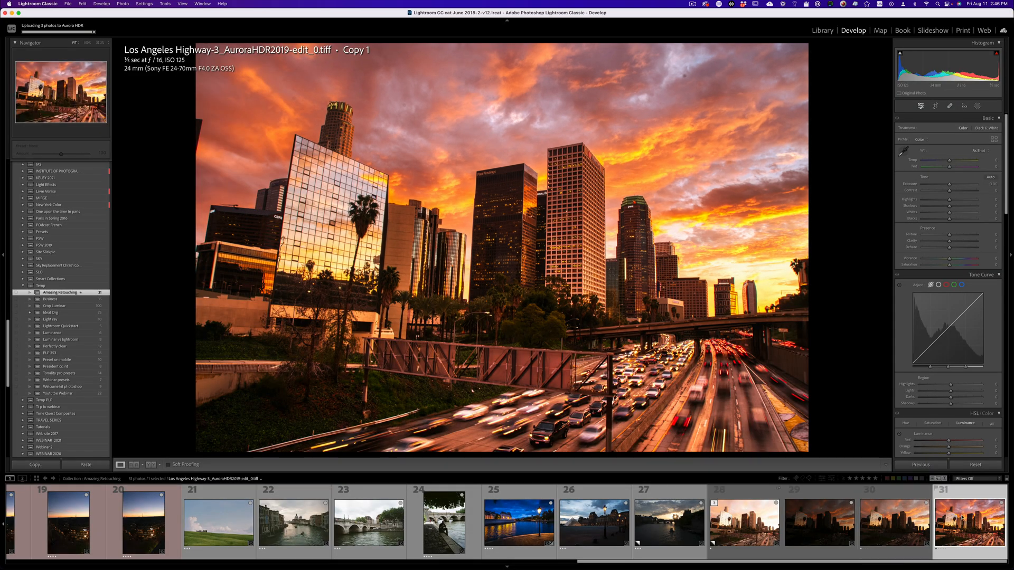
mouse_move(252, 58)
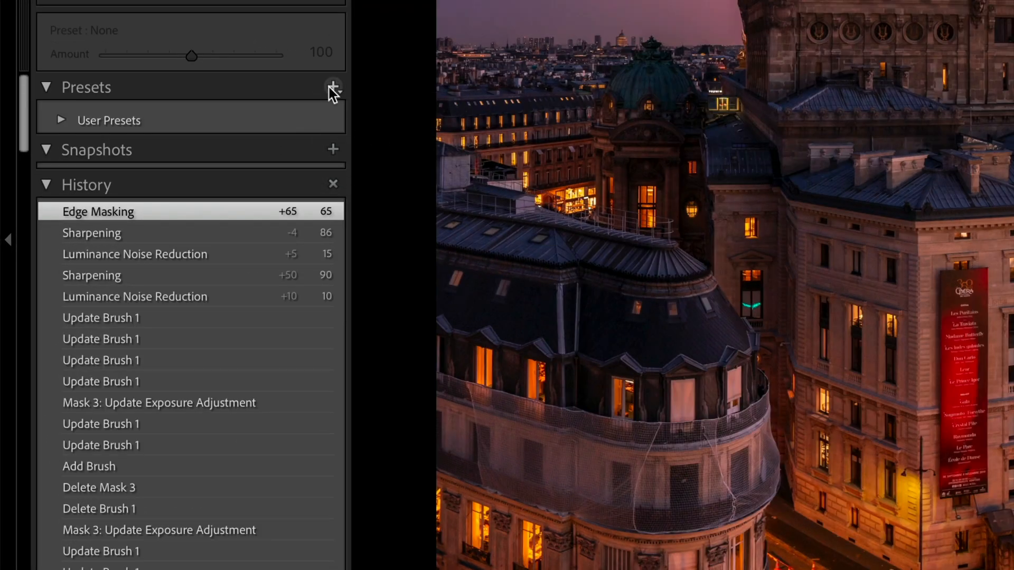
mouse_move(349, 140)
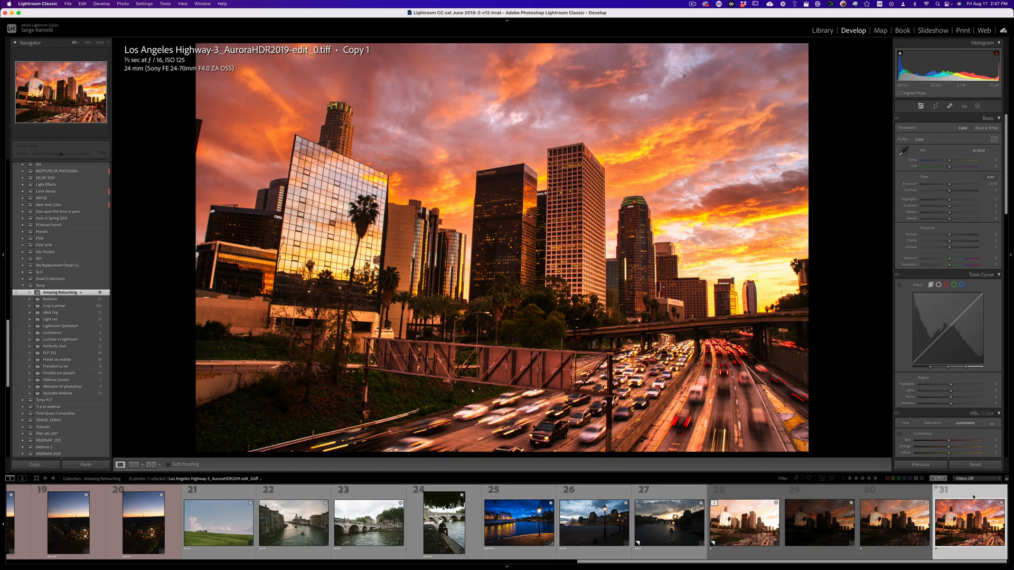
mouse_move(895, 513)
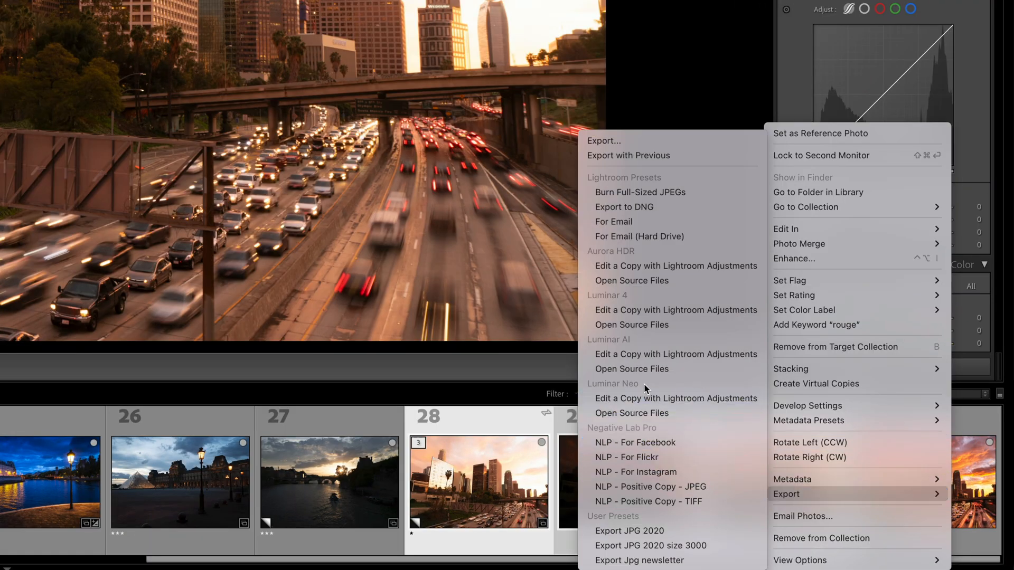
mouse_move(631, 413)
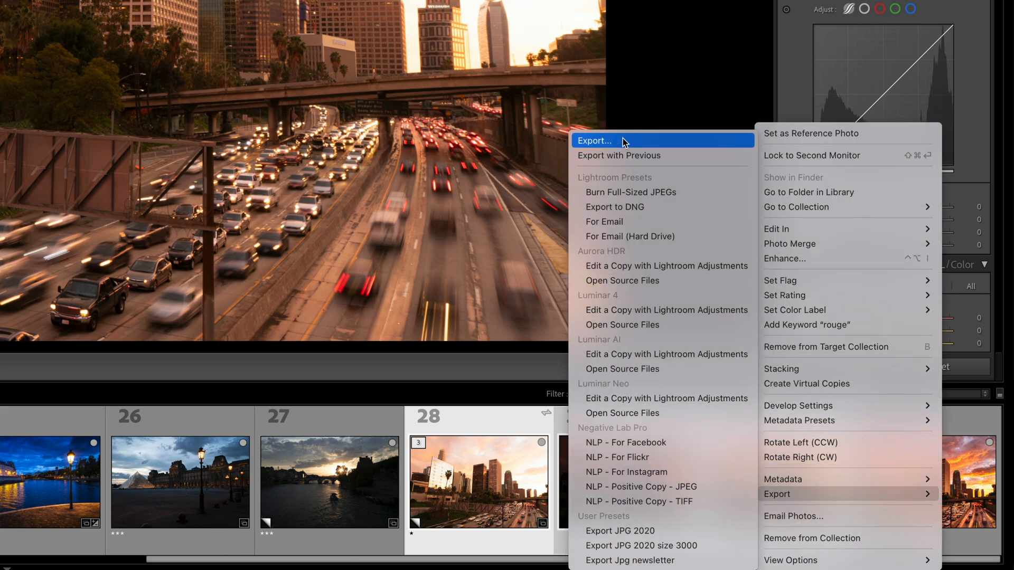
- Export the three exposures to Hard Drive, into a specific folder chosen by browsing
left_click(593, 141)
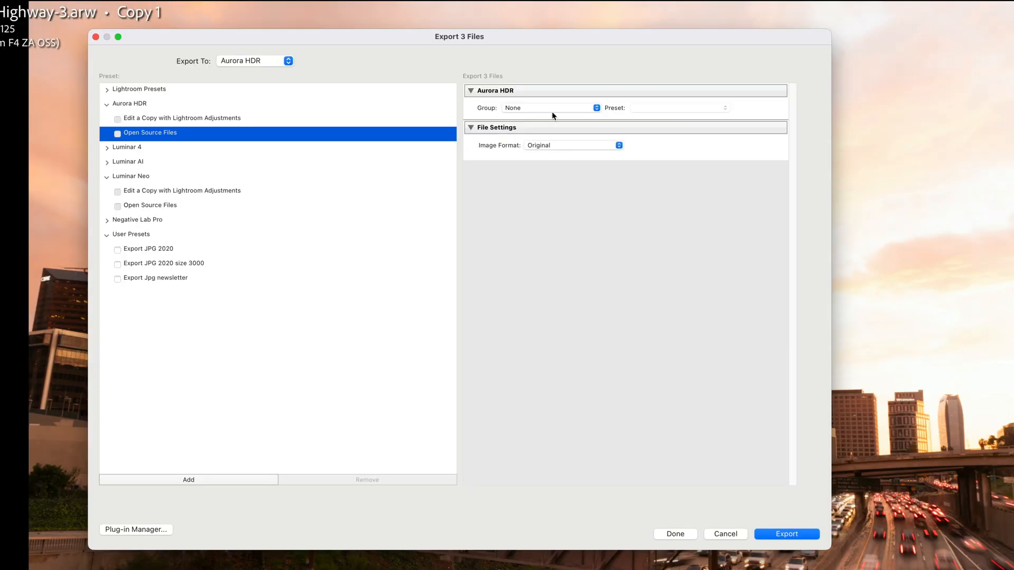
left_click(254, 60)
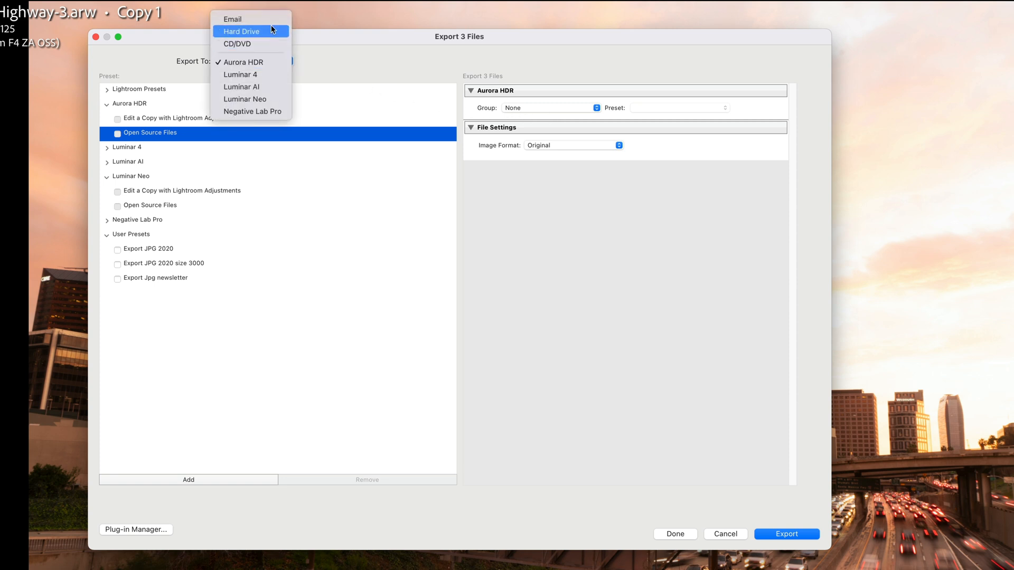
left_click(241, 31)
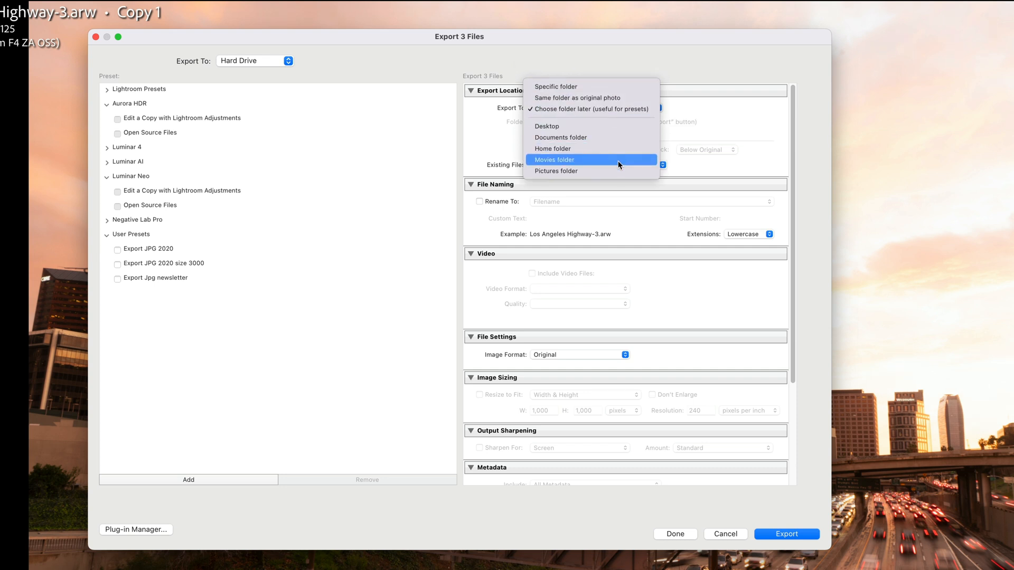
left_click(556, 170)
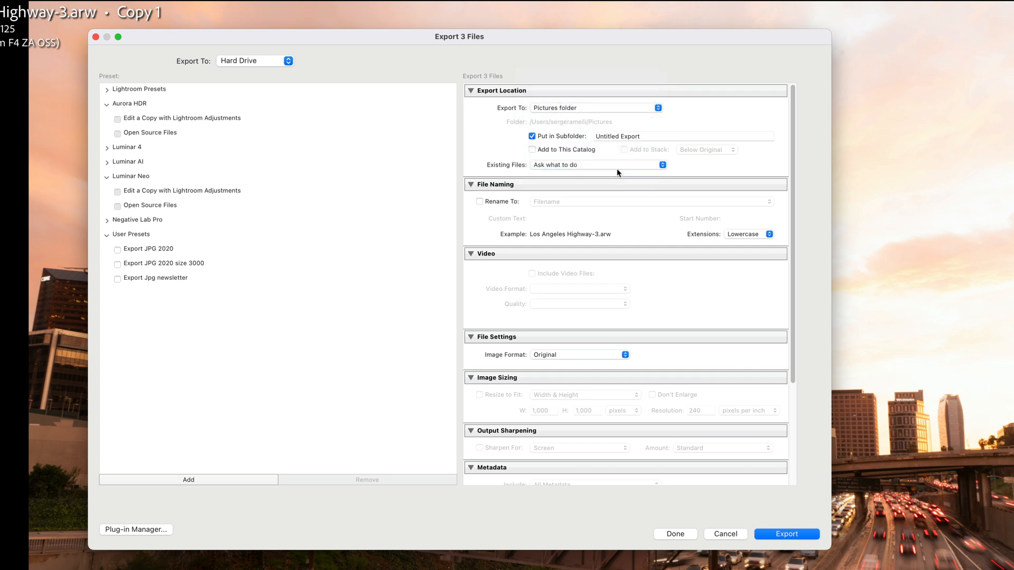
left_click(594, 107)
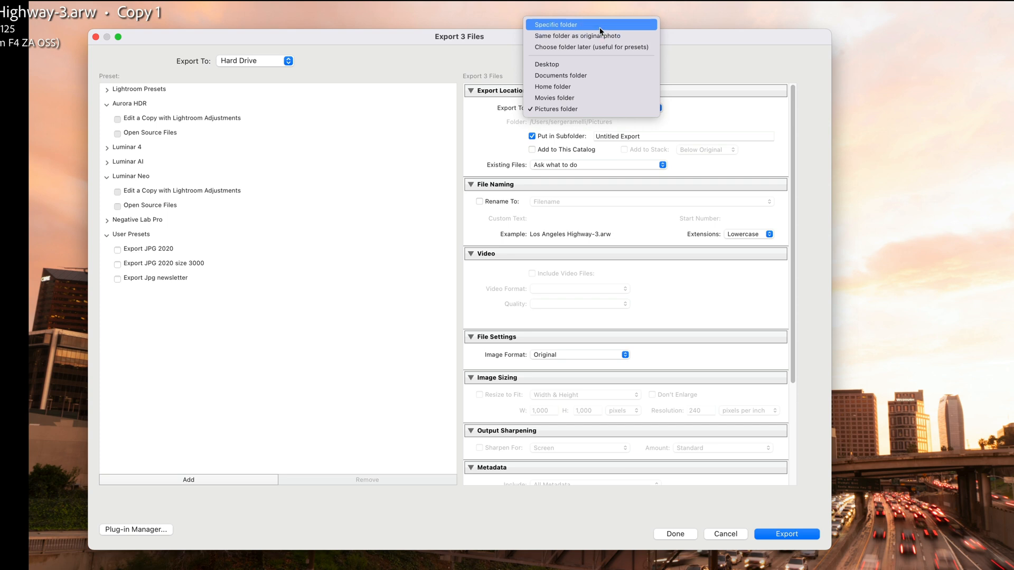
left_click(553, 25)
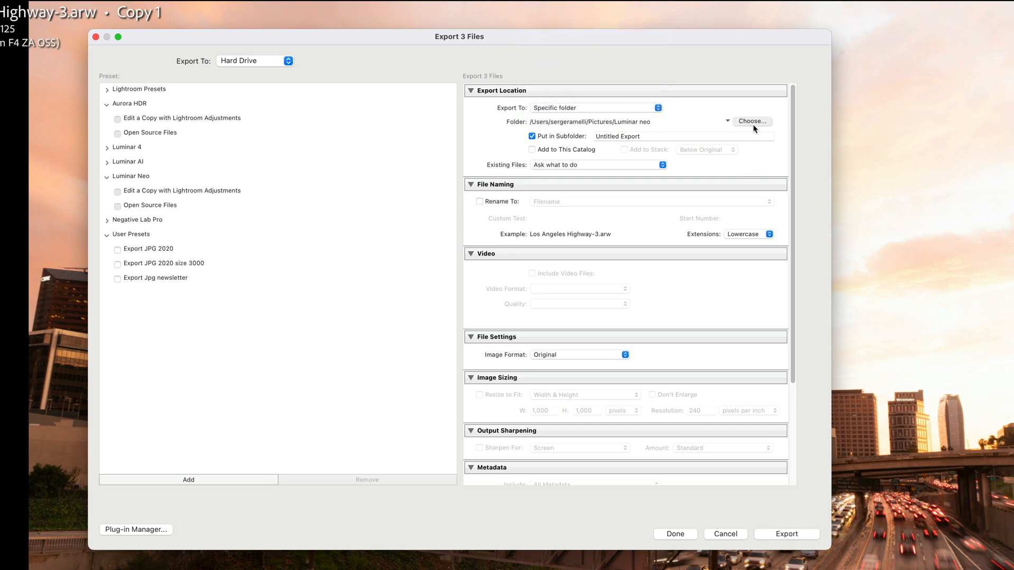
left_click(751, 121)
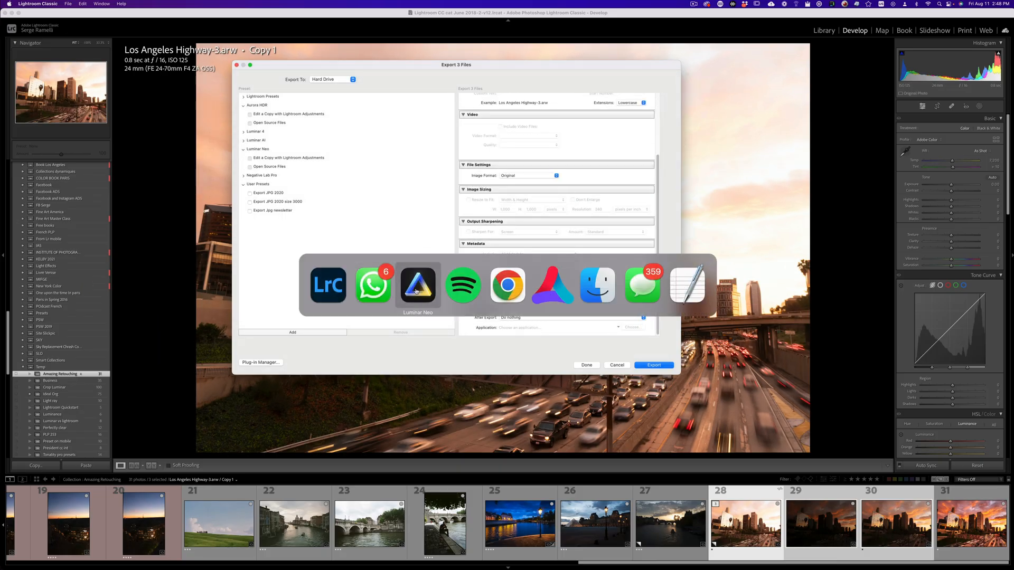
- In Luminar Neo's Catalog, open HDR Merge and view the new highway sunset large
left_click(417, 285)
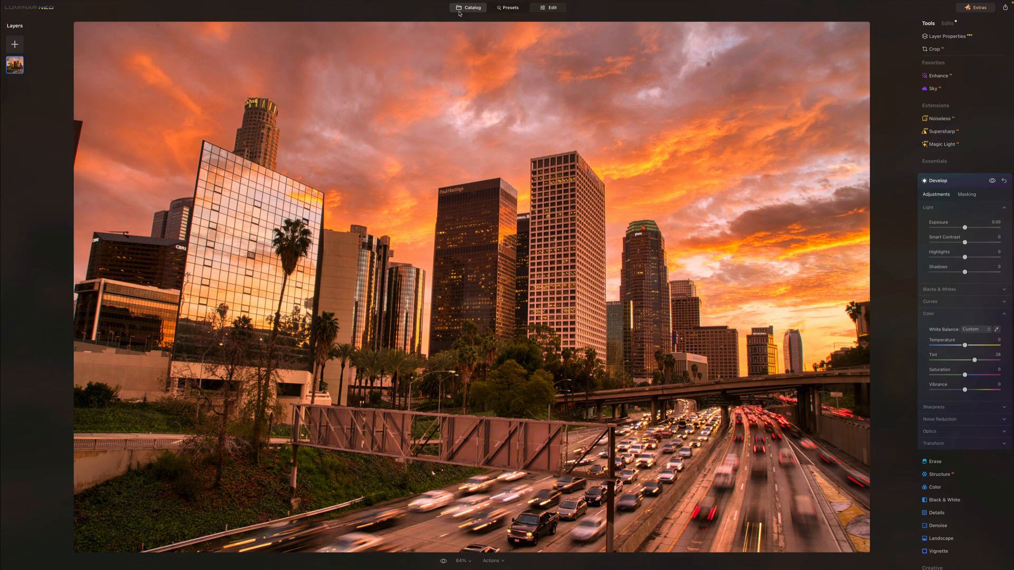
left_click(468, 7)
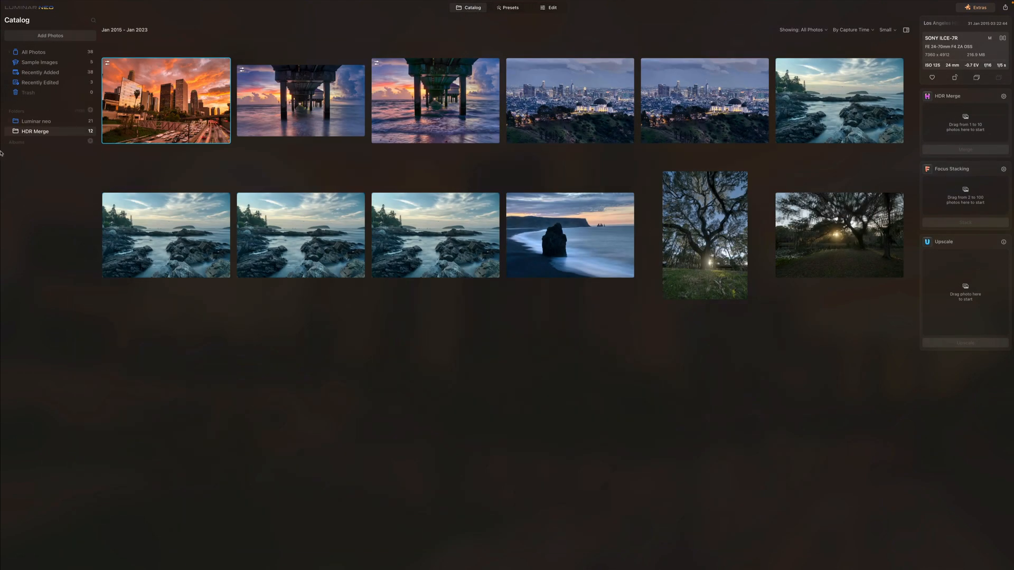
left_click(36, 121)
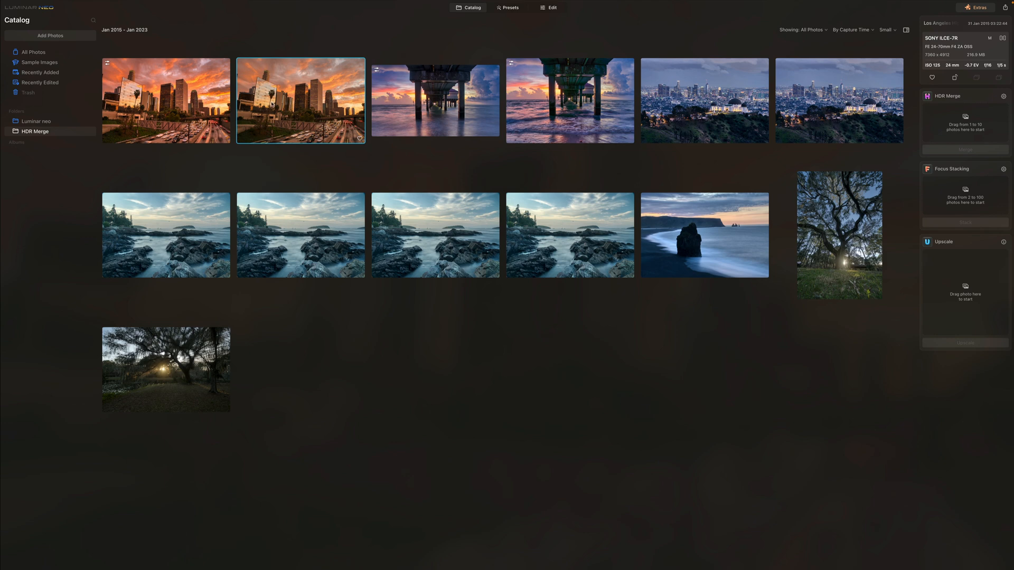
double_click(300, 100)
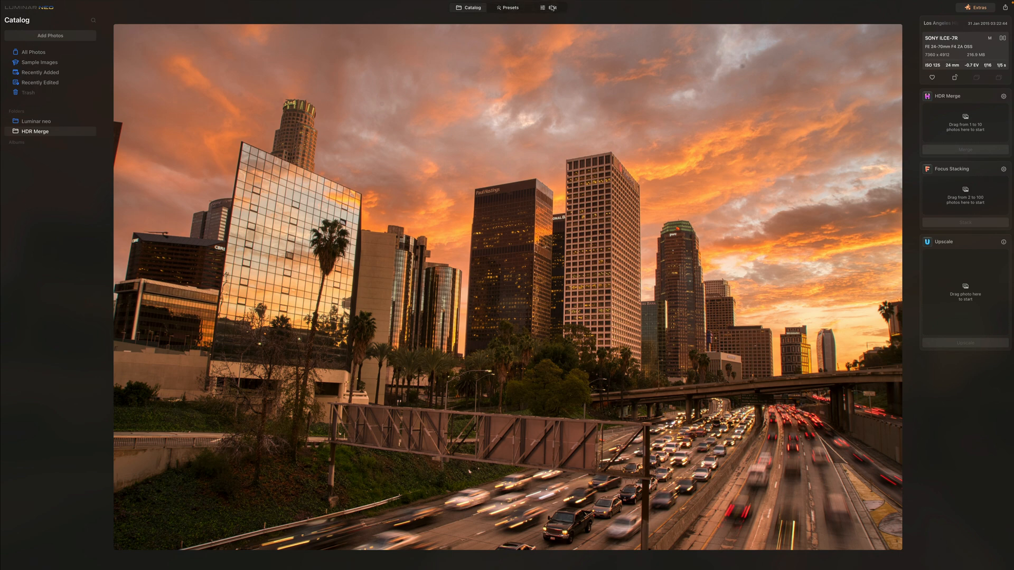
- In Develop, set Tint to 28 and Temperature to -20
left_click(549, 7)
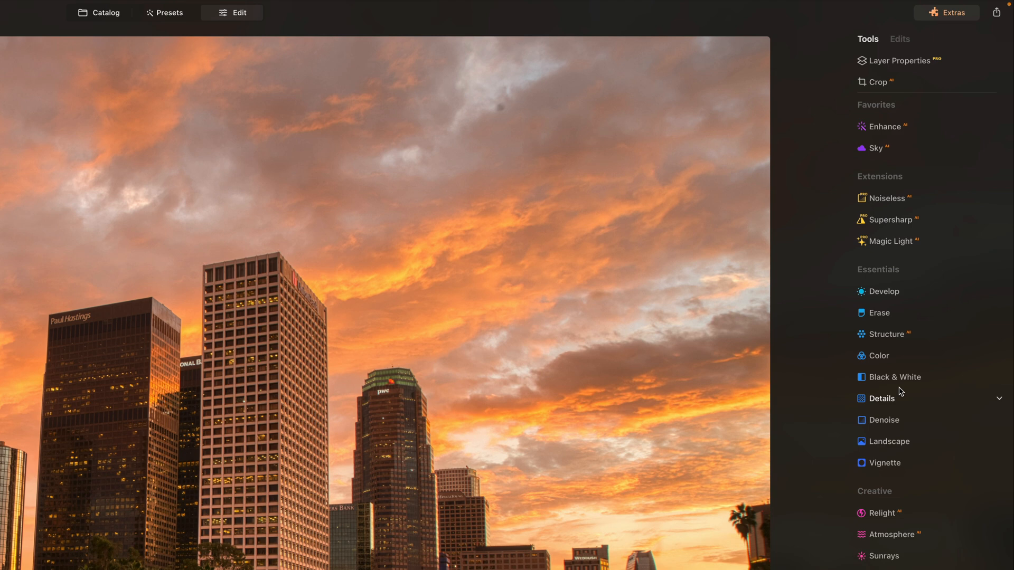
left_click(883, 126)
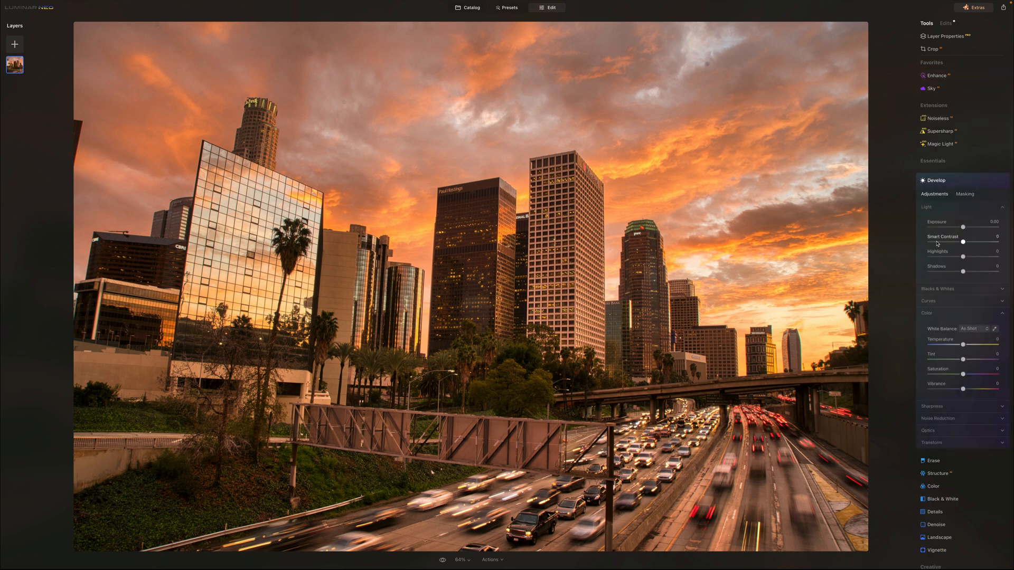
left_click_drag(962, 360, 973, 360)
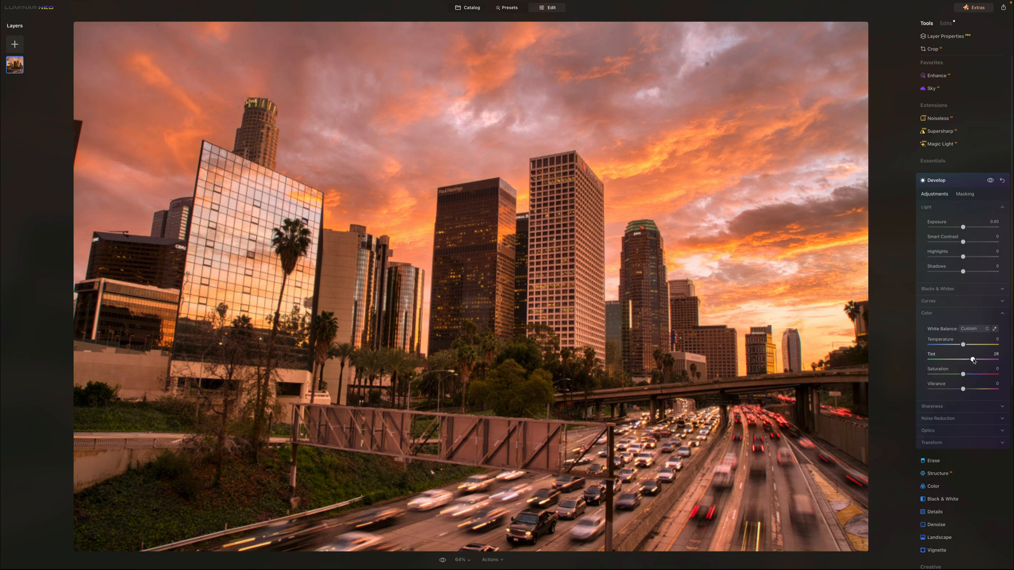
left_click_drag(963, 345, 956, 345)
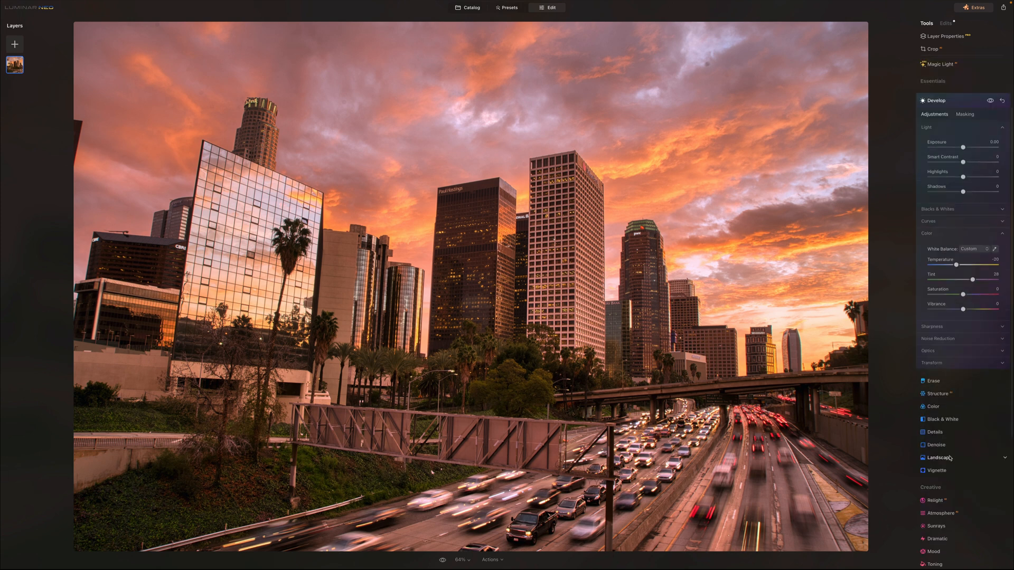
- Set the Landscape tool's Golden Hour to 19
left_click(939, 457)
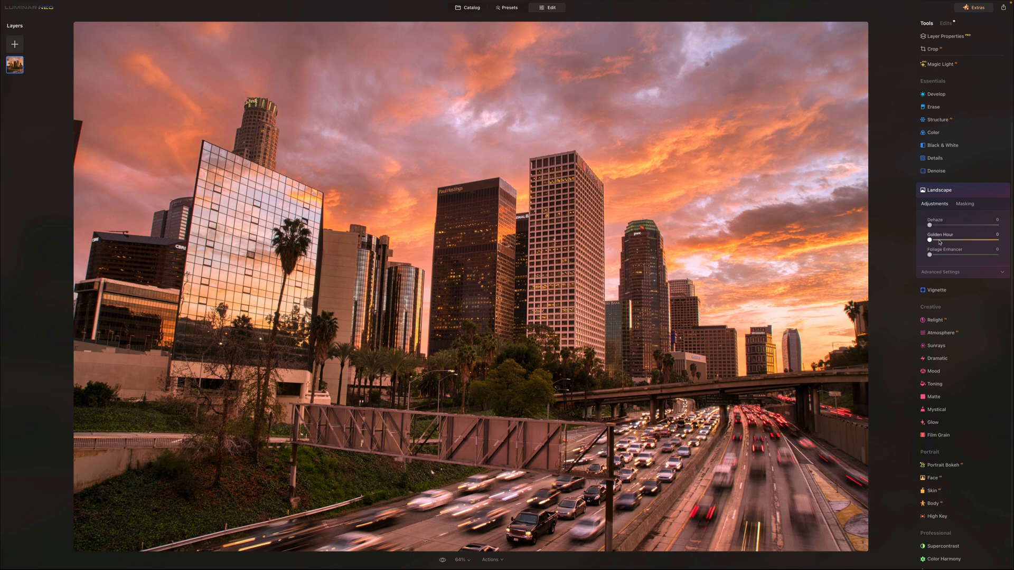
left_click_drag(930, 240, 962, 240)
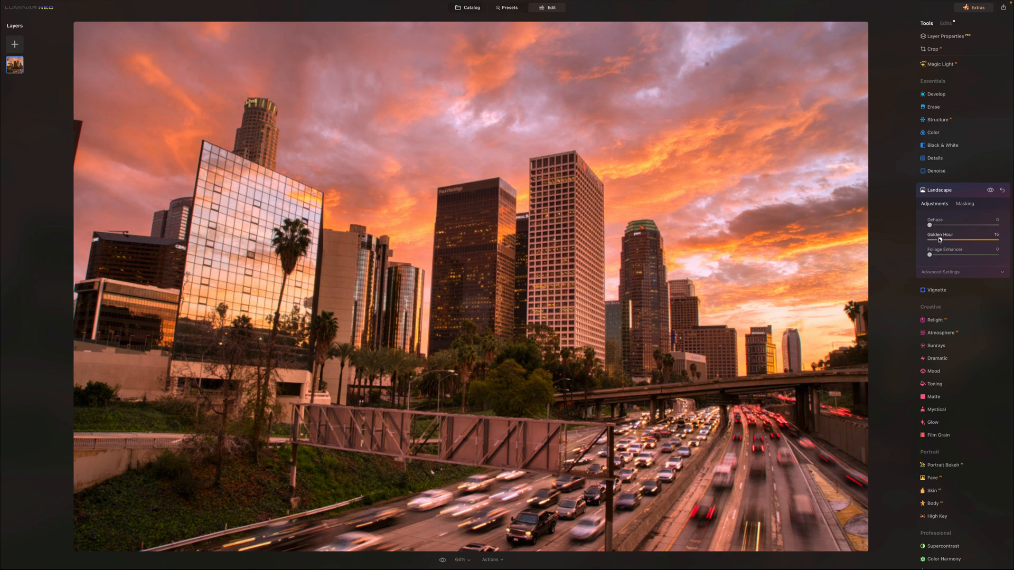
left_click_drag(939, 240, 942, 240)
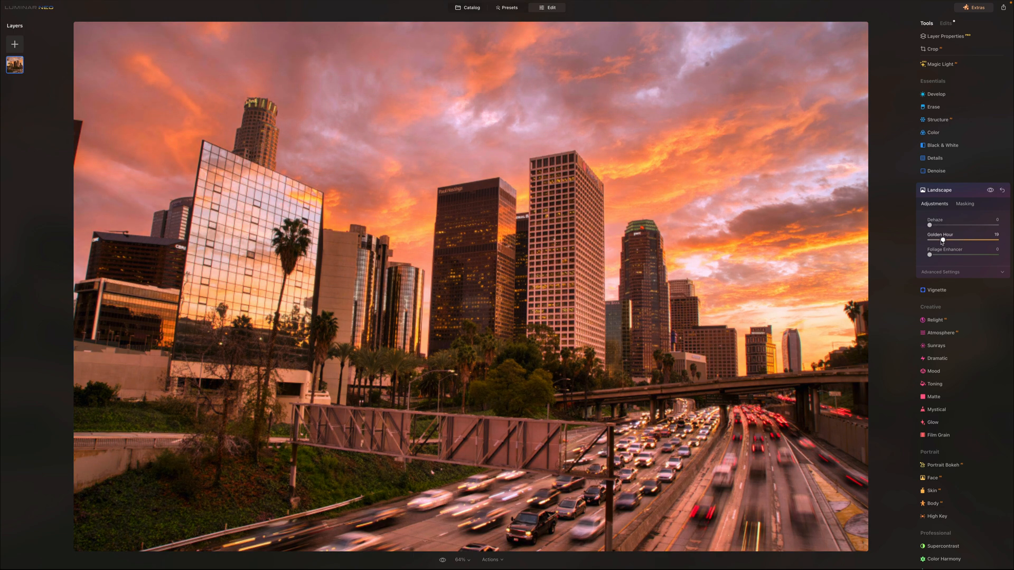
left_click_drag(941, 239, 944, 240)
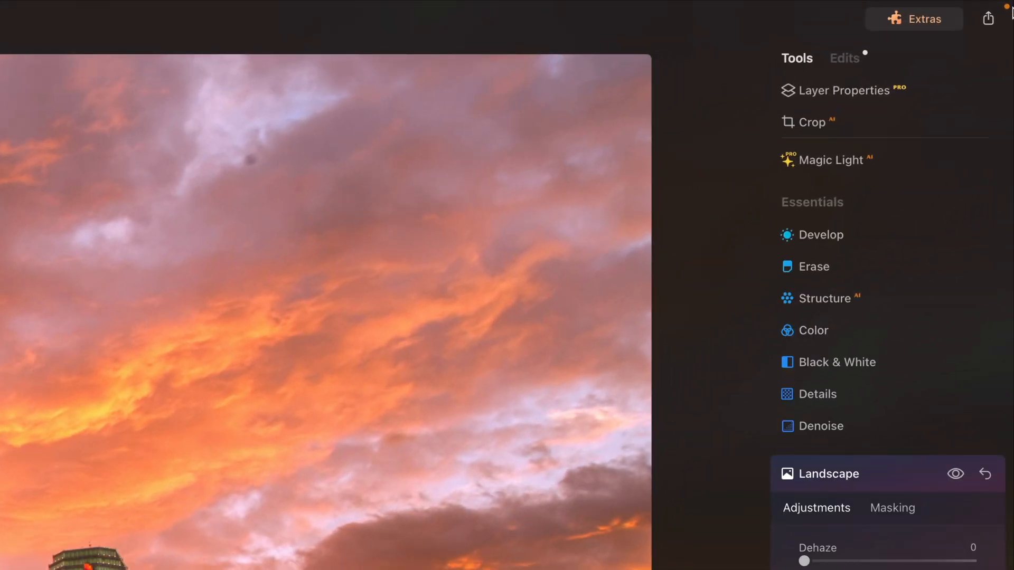
- Return to Lightroom Classic's Library showing the selected LA highway photo
left_click(988, 18)
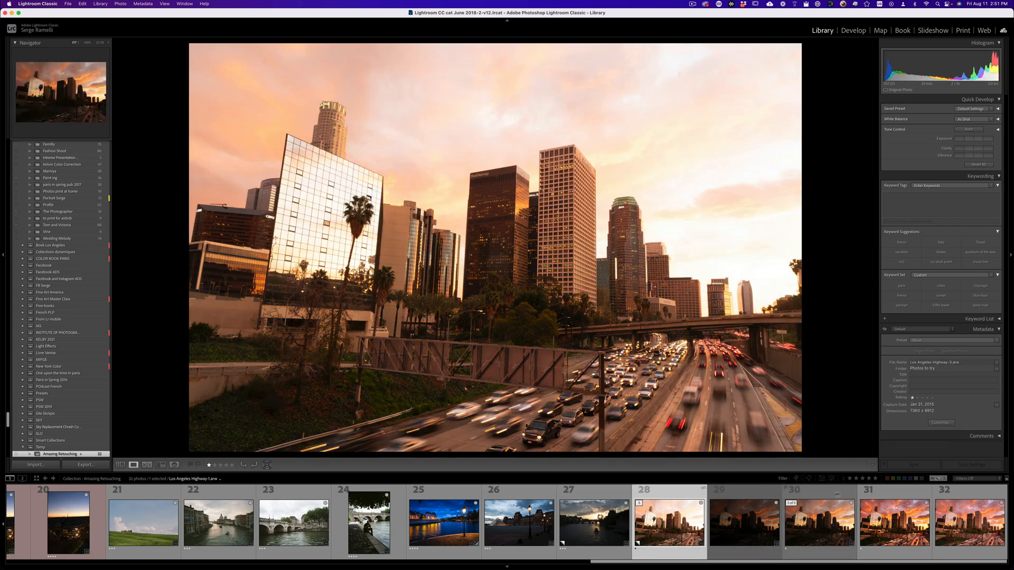
- Run Photo Merge > HDR on the three selected highway exposures
right_click(669, 523)
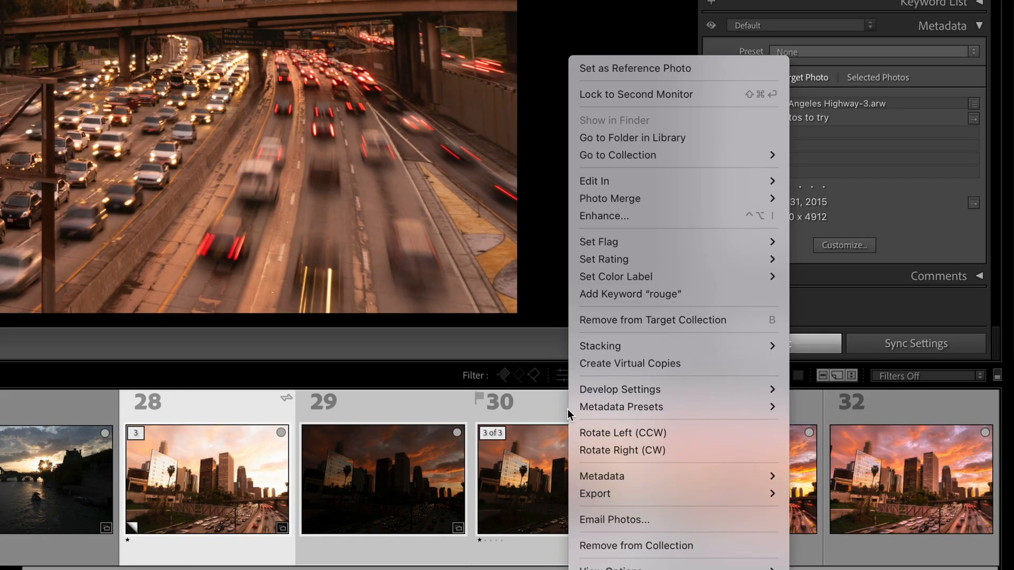
mouse_move(609, 199)
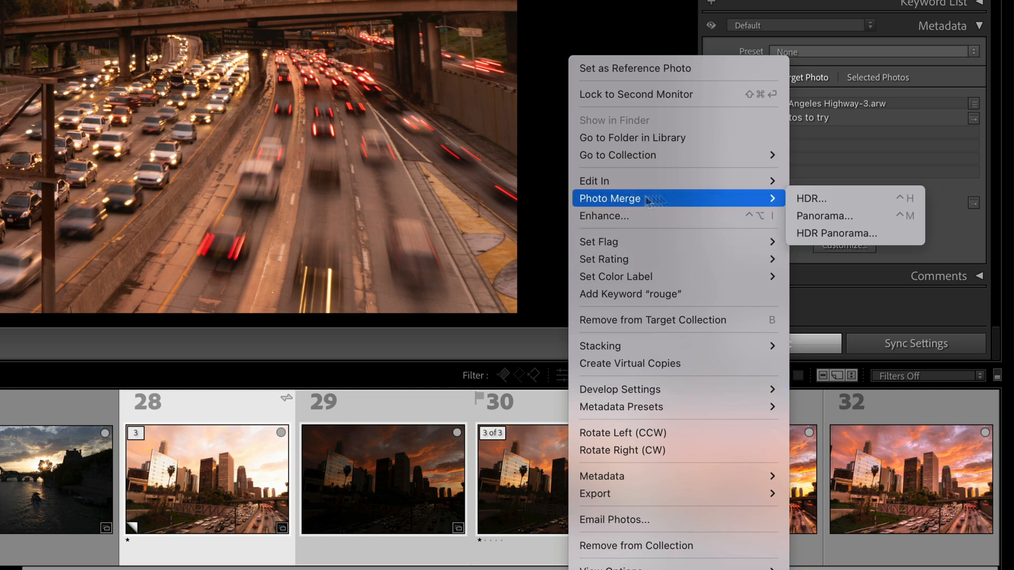
left_click(810, 199)
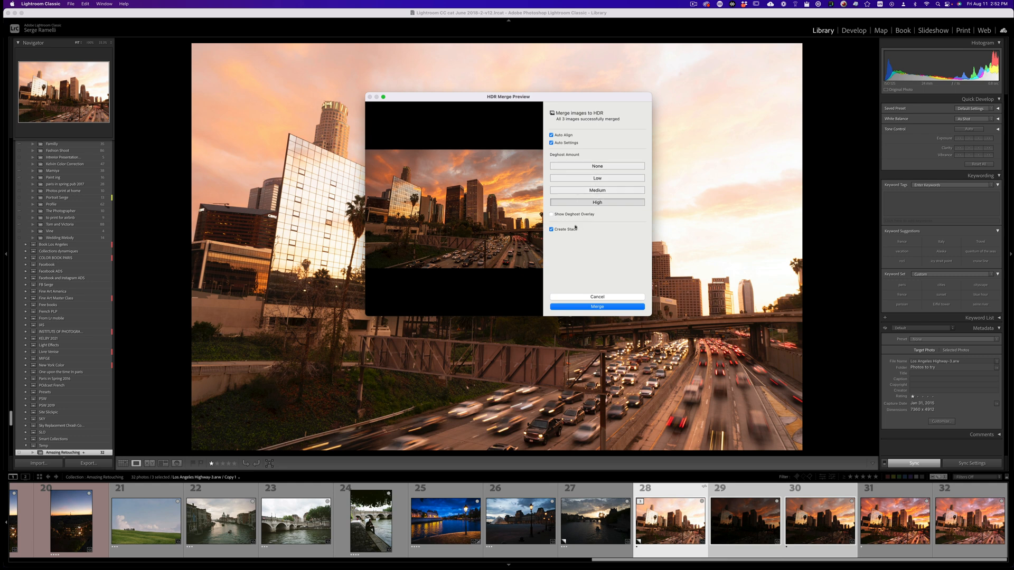
- Set Deghost Amount to None and run the Lightroom HDR merge
left_click(596, 166)
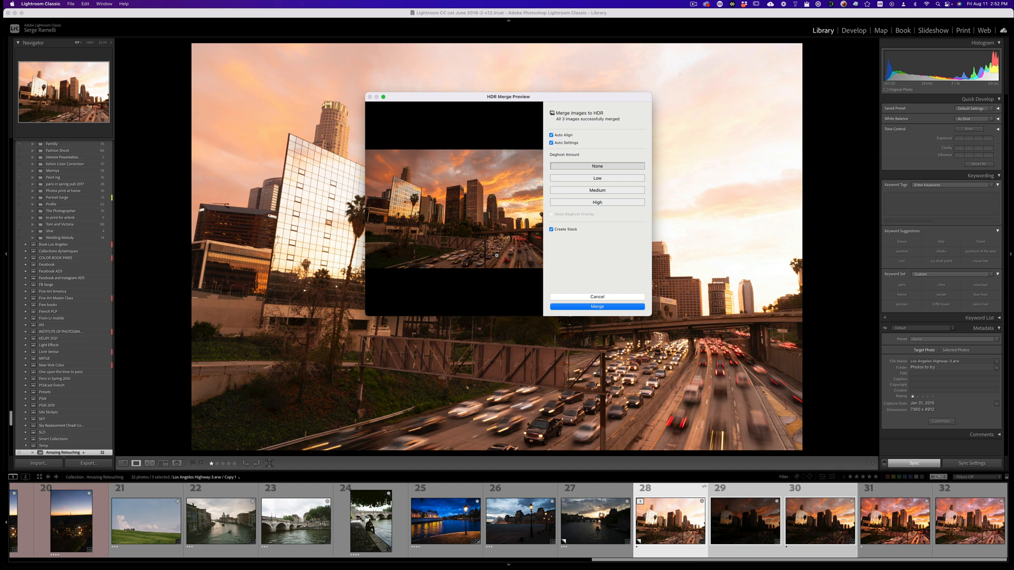
left_click(596, 306)
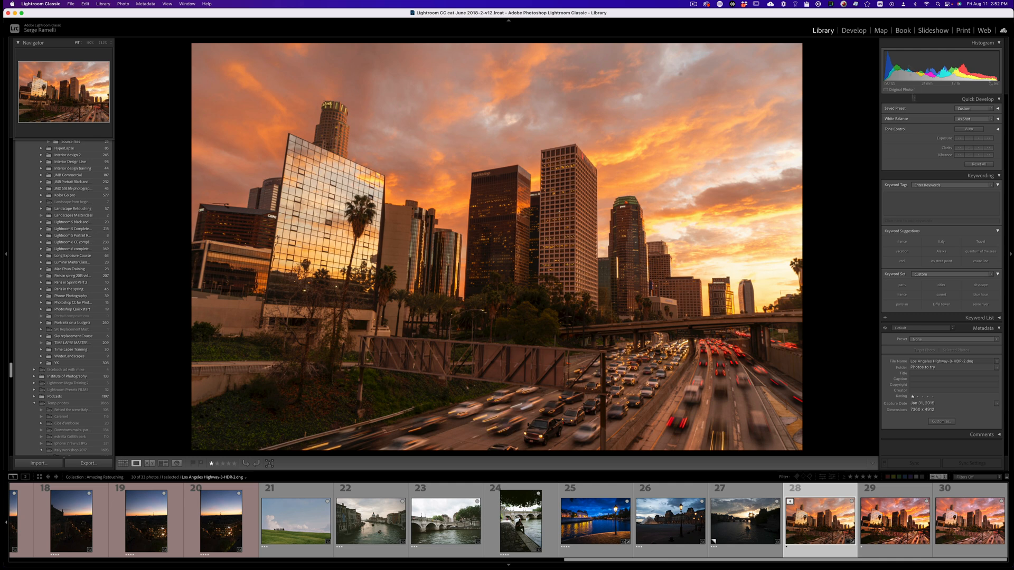
- In Develop, raise the merge's exposure and shift its colour temperature warmer
left_click(852, 29)
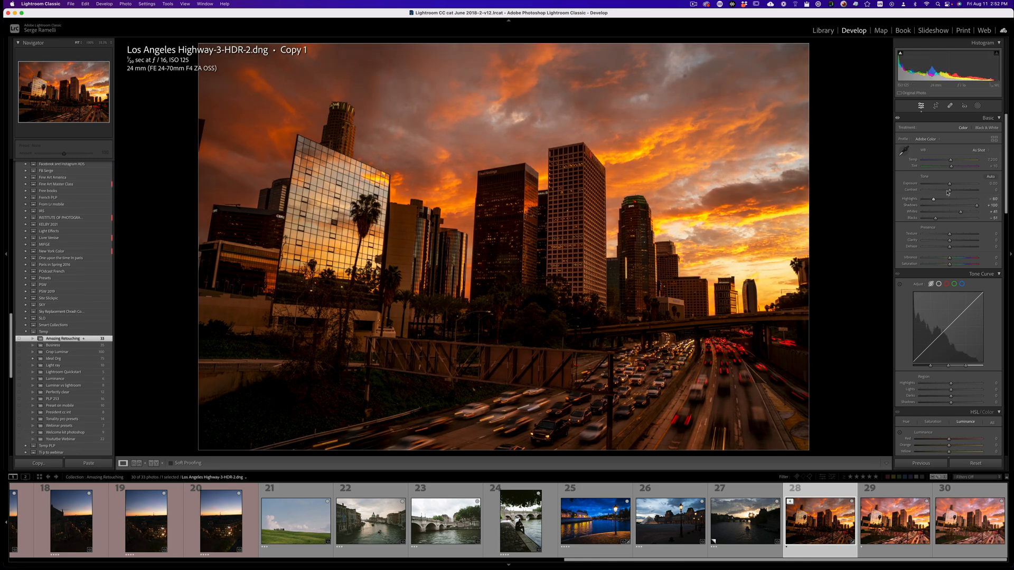
left_click_drag(935, 184, 951, 184)
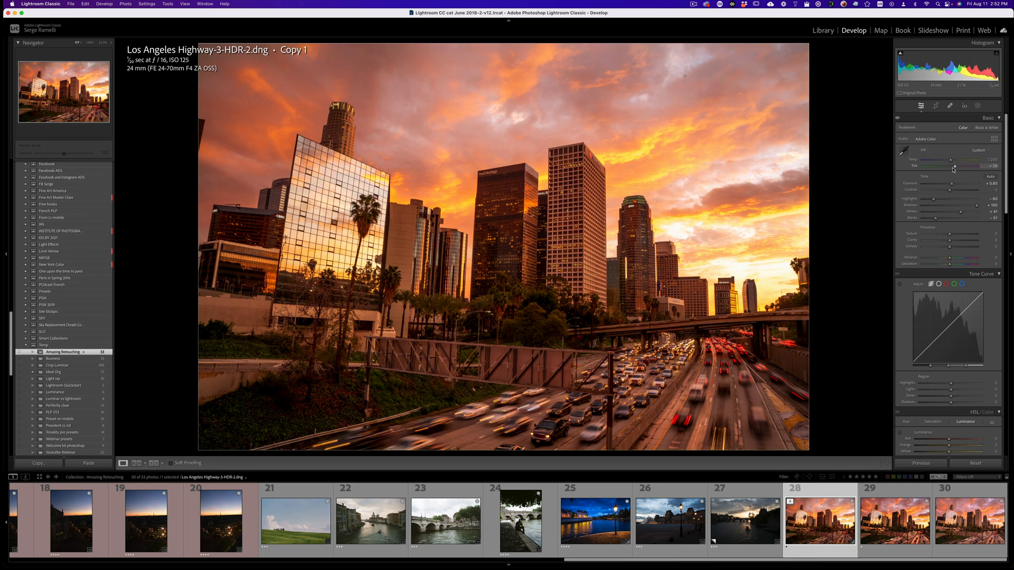
left_click_drag(963, 159, 947, 160)
type("Highway Light")
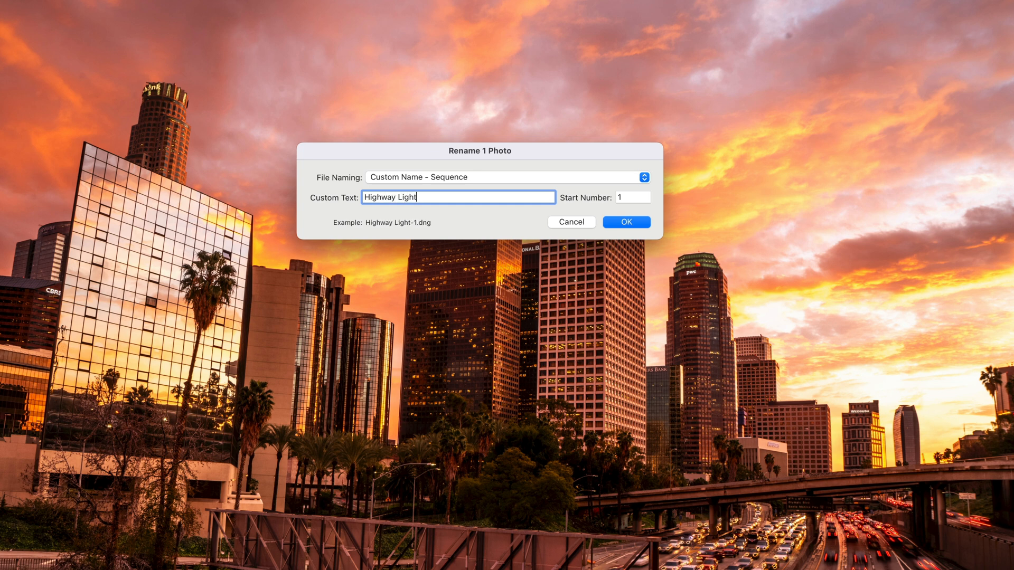
- Confirm the new 'Highway Lightroom' file name for the HDR merge
left_click(625, 221)
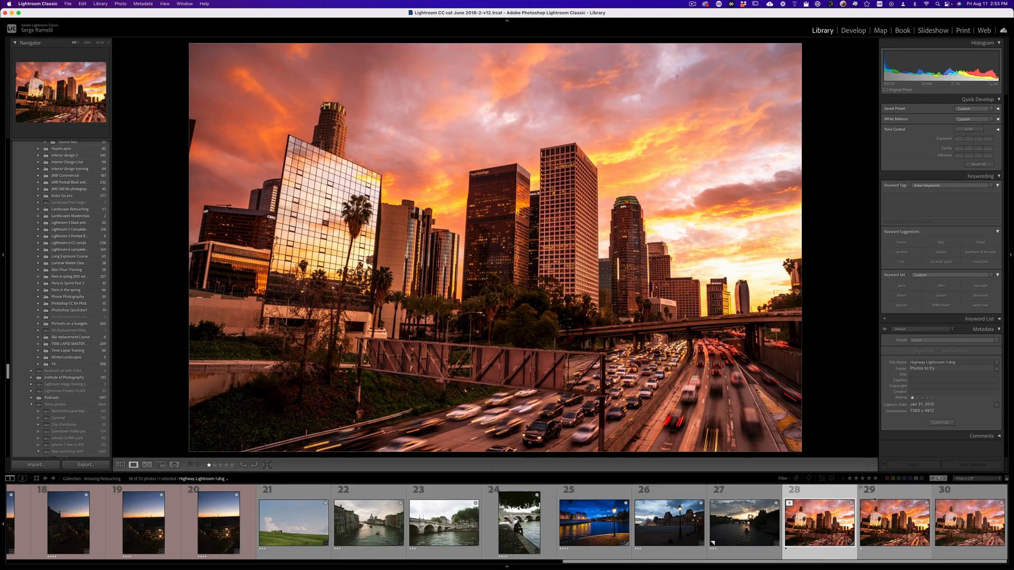
- Select the Aurora HDR merge alongside the Lightroom merge and compare them full screen
left_click(894, 522)
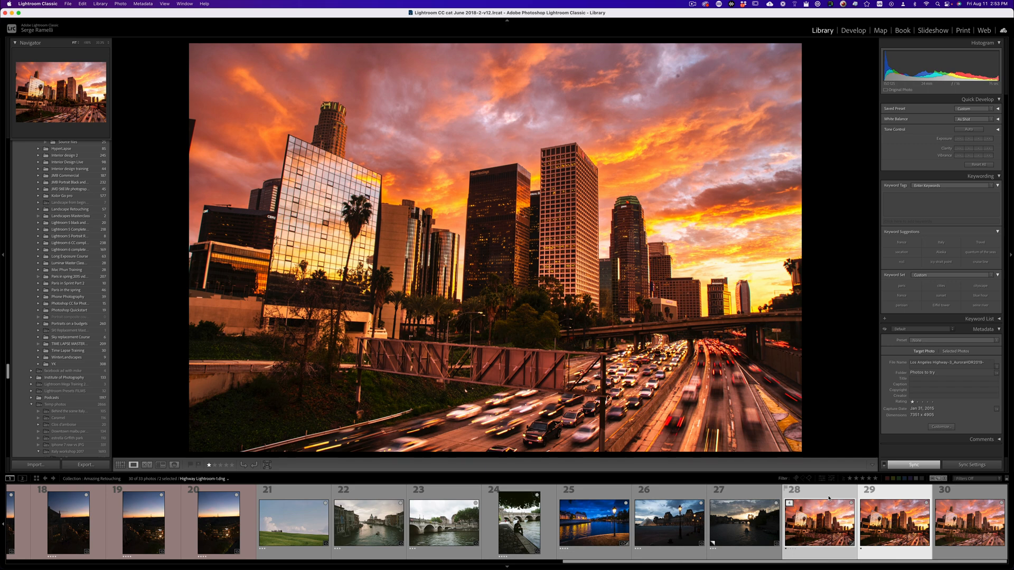
left_click(147, 464)
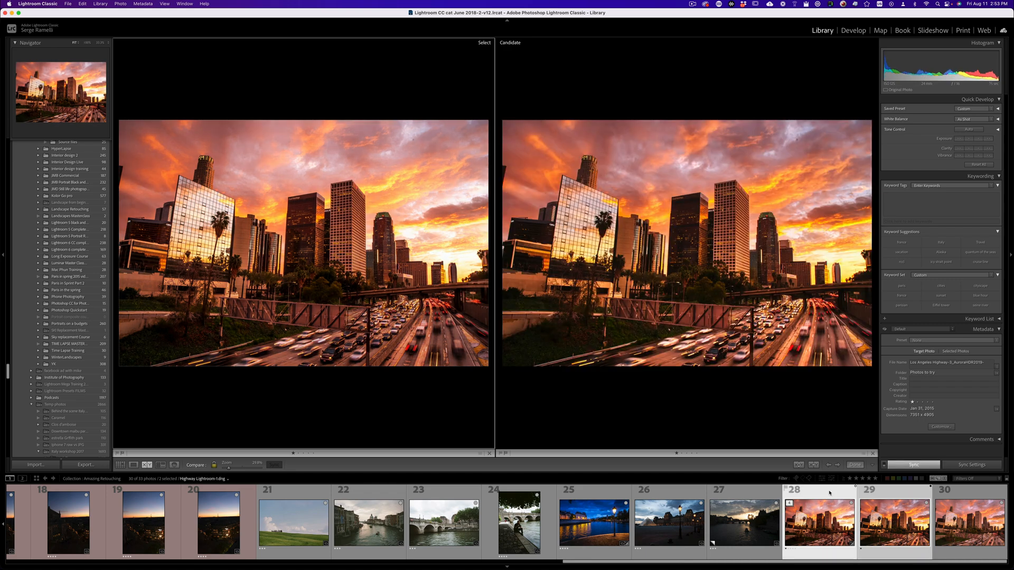
key("3")
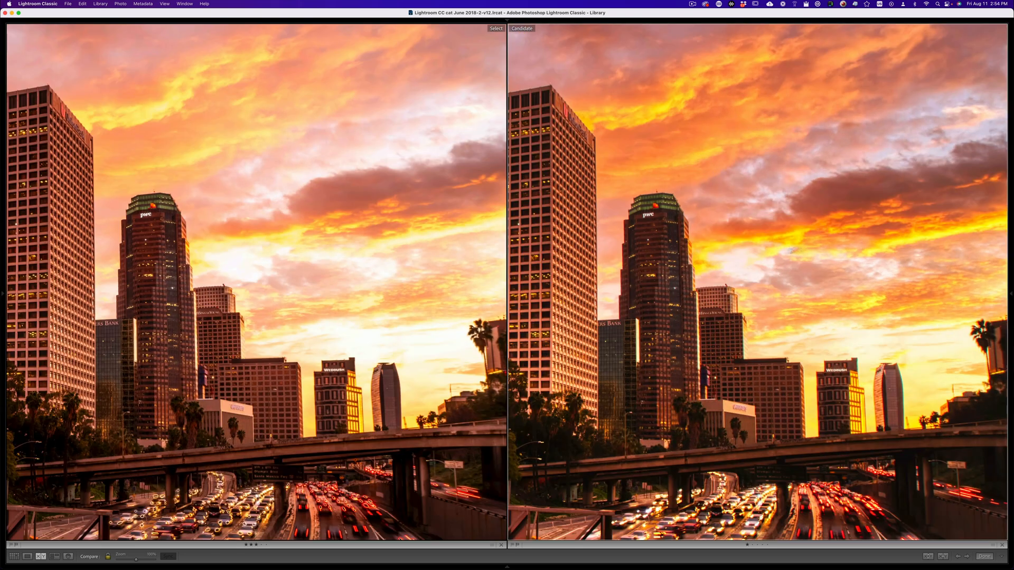
mouse_move(740, 266)
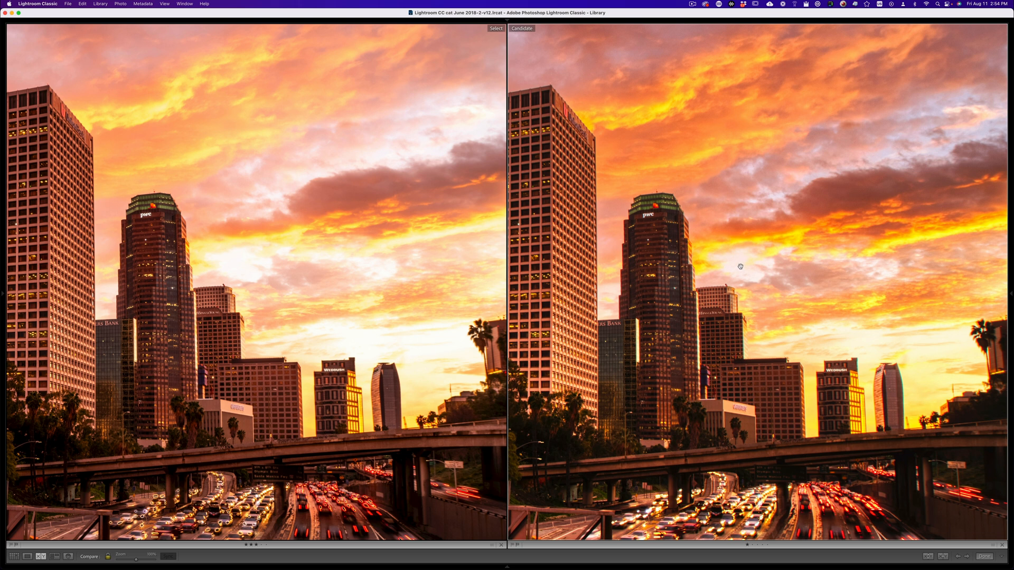
mouse_move(210, 260)
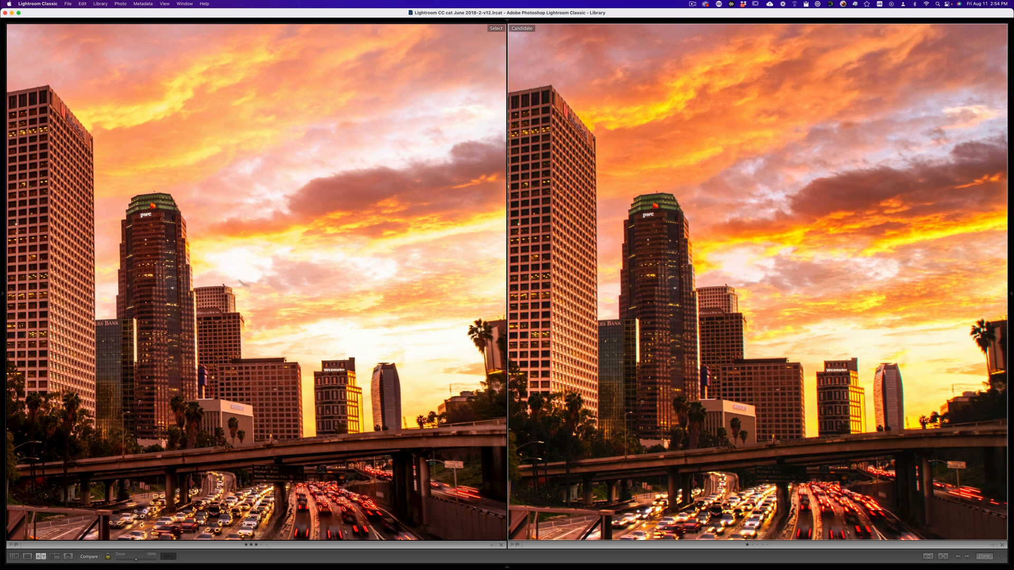
mouse_move(231, 268)
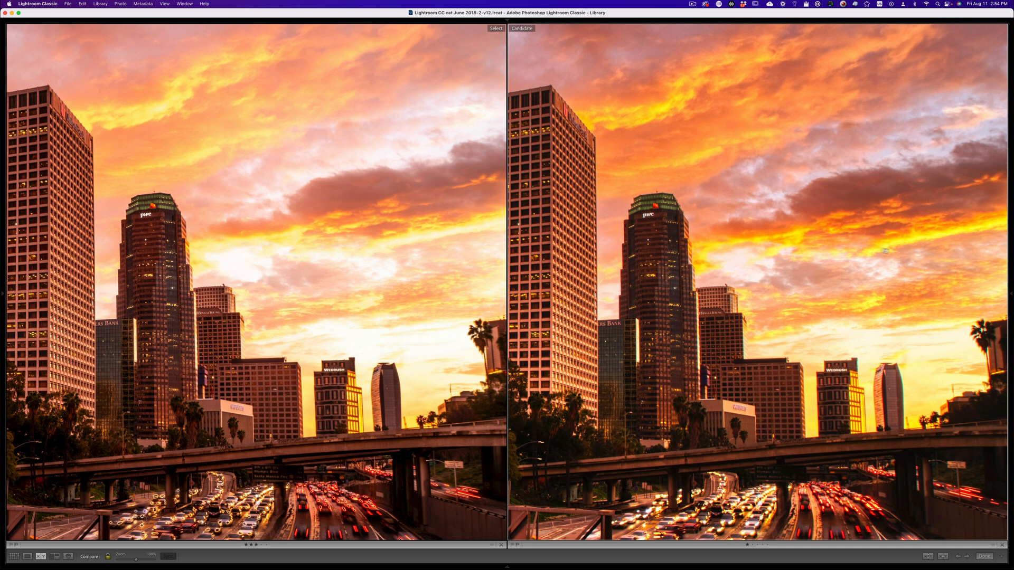
mouse_move(783, 261)
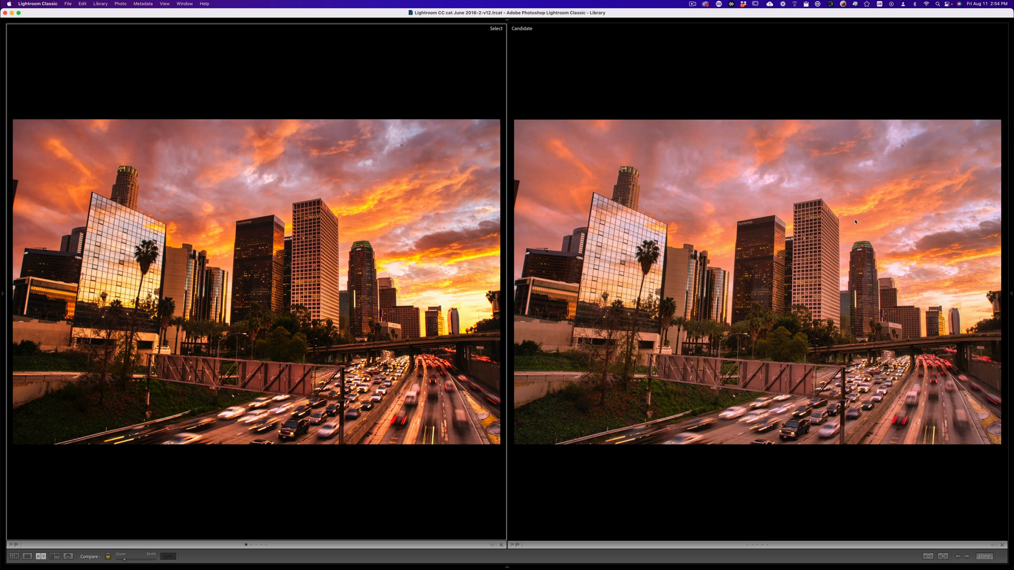
mouse_move(844, 228)
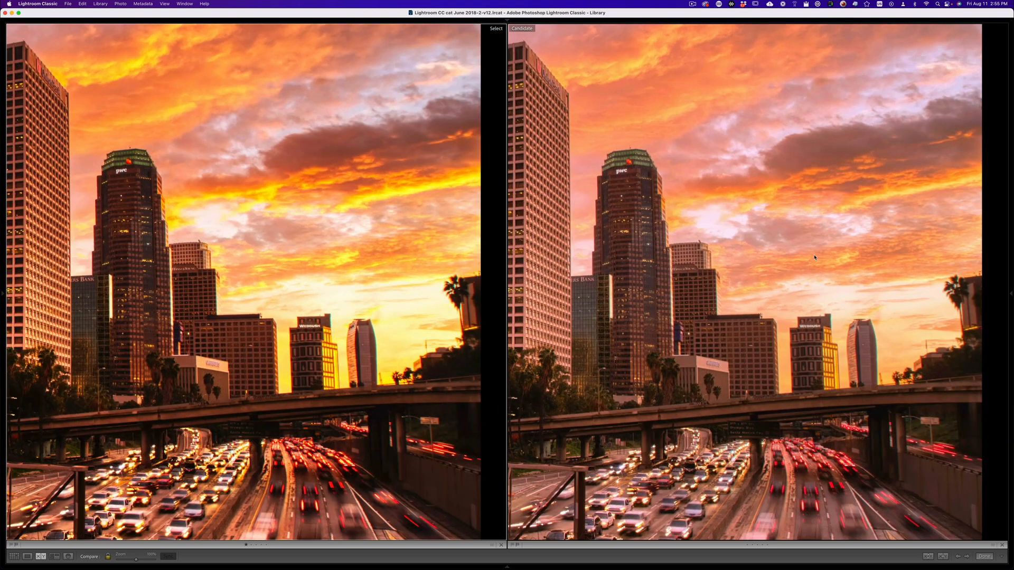
mouse_move(708, 258)
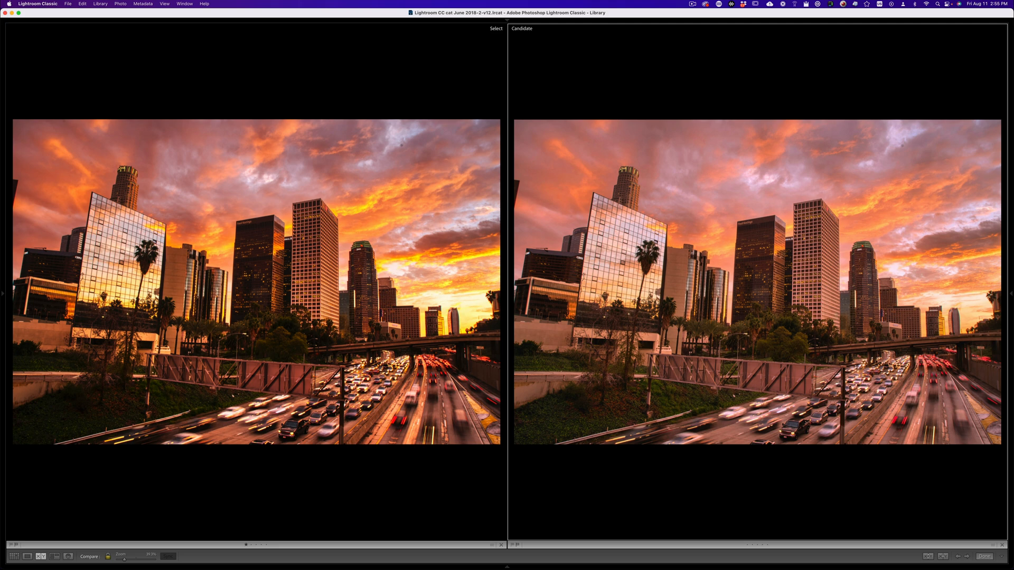
mouse_move(276, 244)
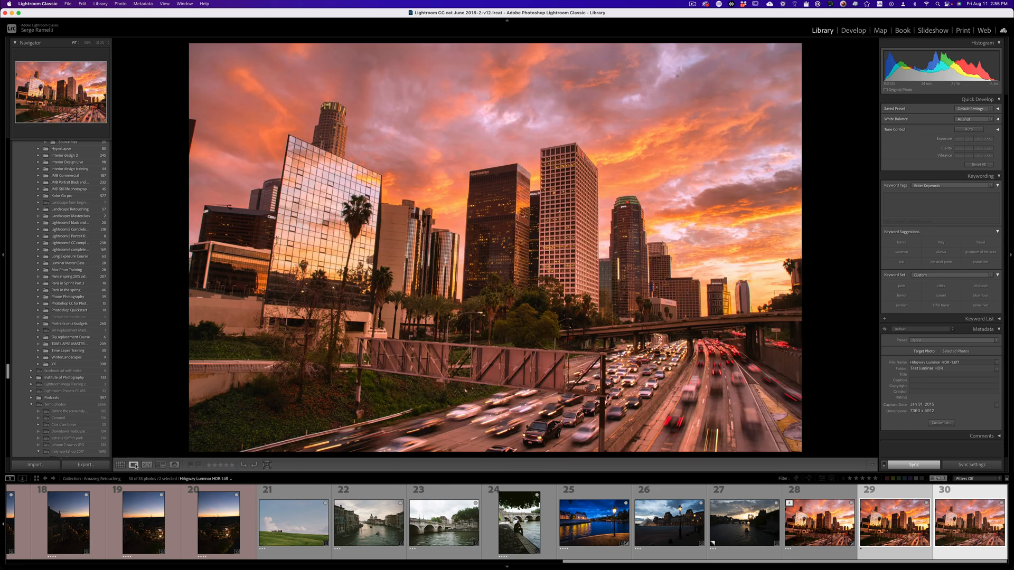
- Switch to Develop and adjust a Basic panel slider on the selected photo
left_click(852, 30)
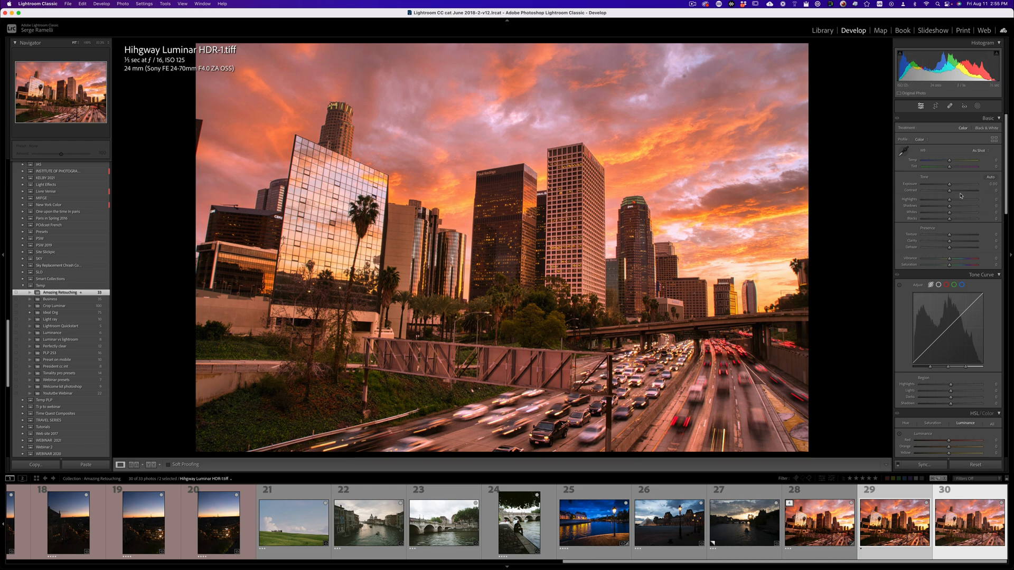
left_click_drag(951, 199, 959, 199)
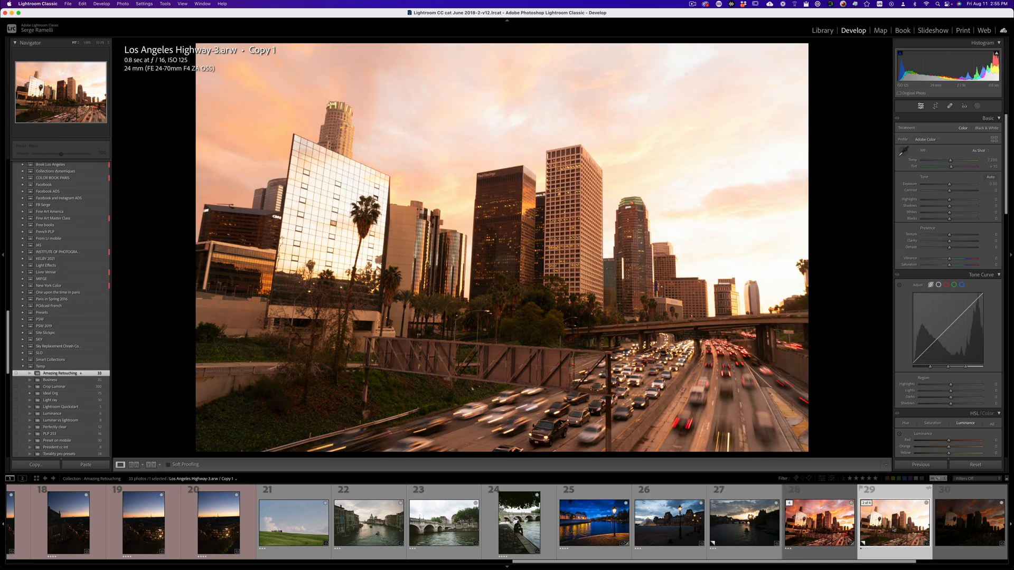
- Raise exposure, set the black point without clipping, and warm Los Angeles Highway-1.arw
scroll("right", 3)
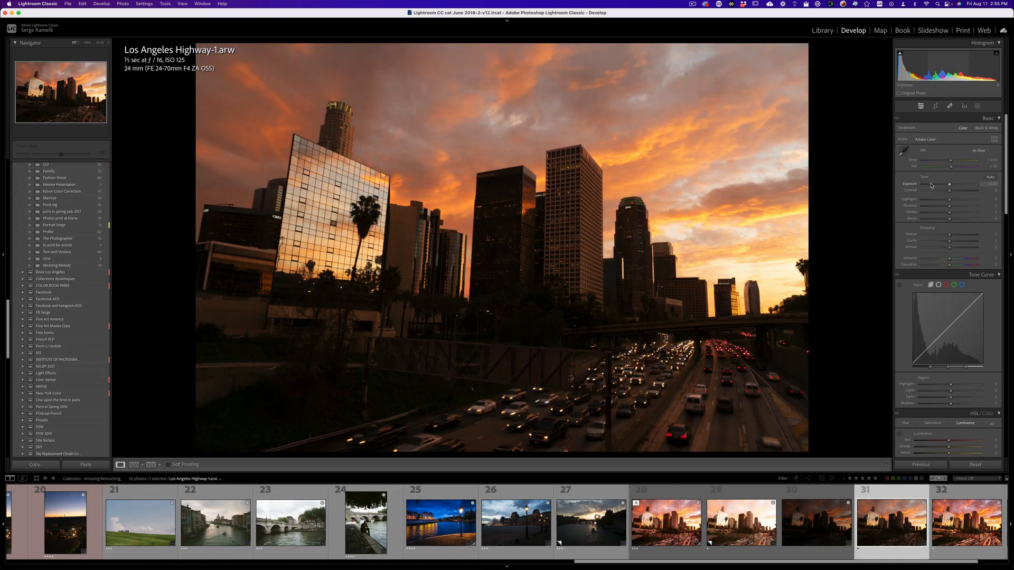
left_click_drag(950, 208, 976, 208)
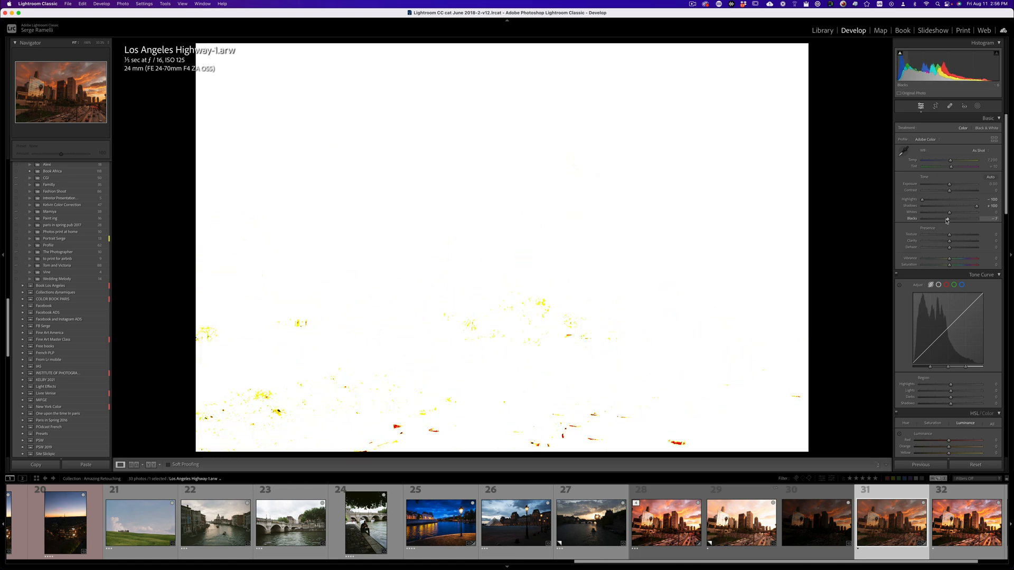
left_click_drag(951, 218, 944, 218)
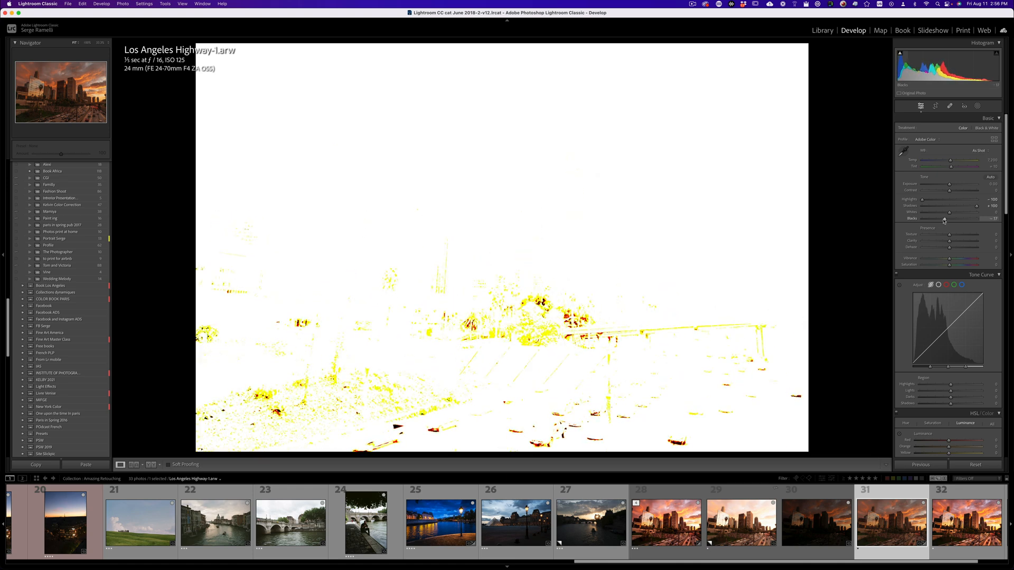
left_click_drag(950, 212, 962, 213)
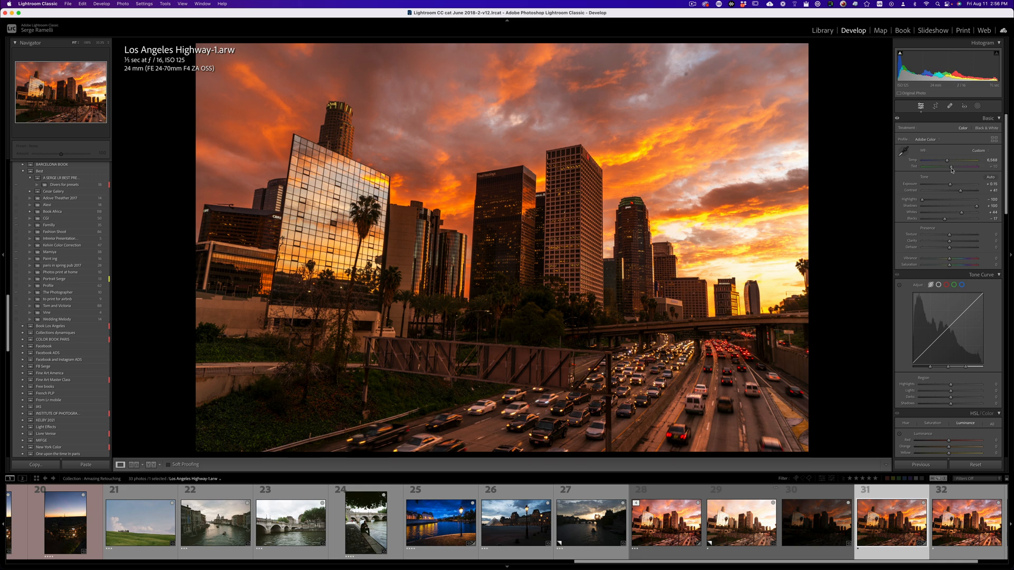
left_click_drag(963, 173, 954, 168)
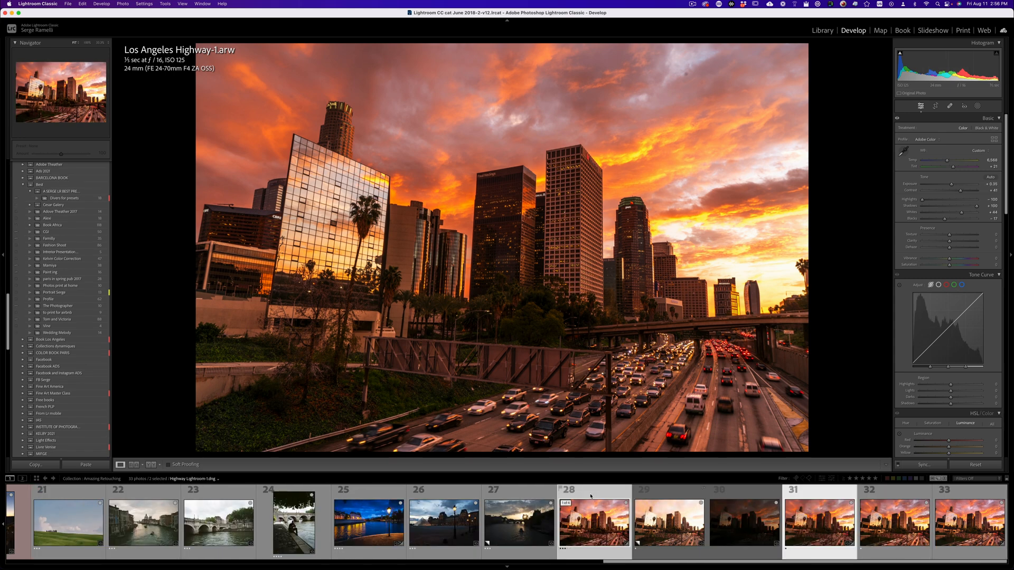
- Add the Highway Lightroom-1.dng merge to the selection for comparison
left_click(821, 30)
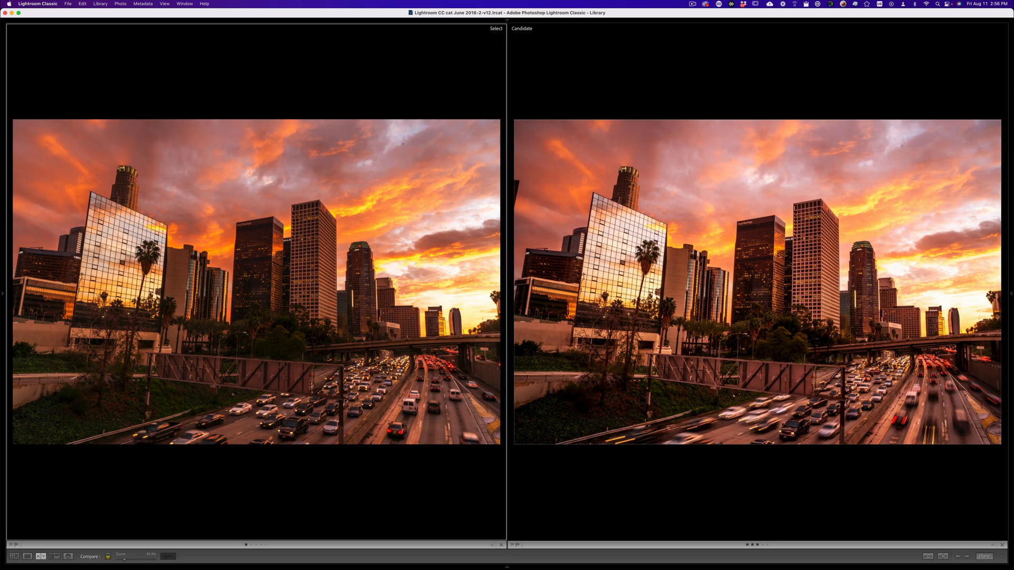
mouse_move(792, 356)
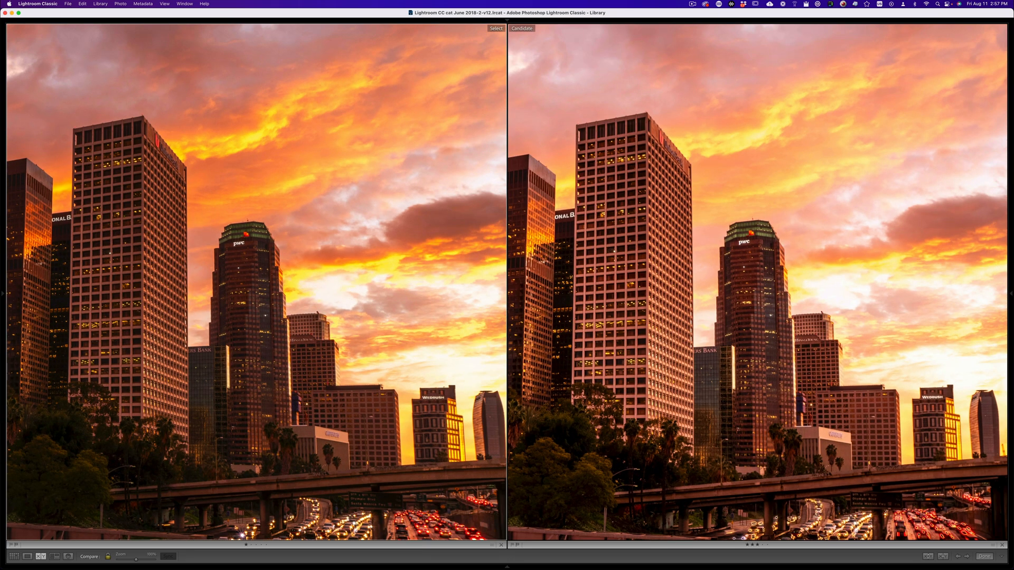
mouse_move(932, 294)
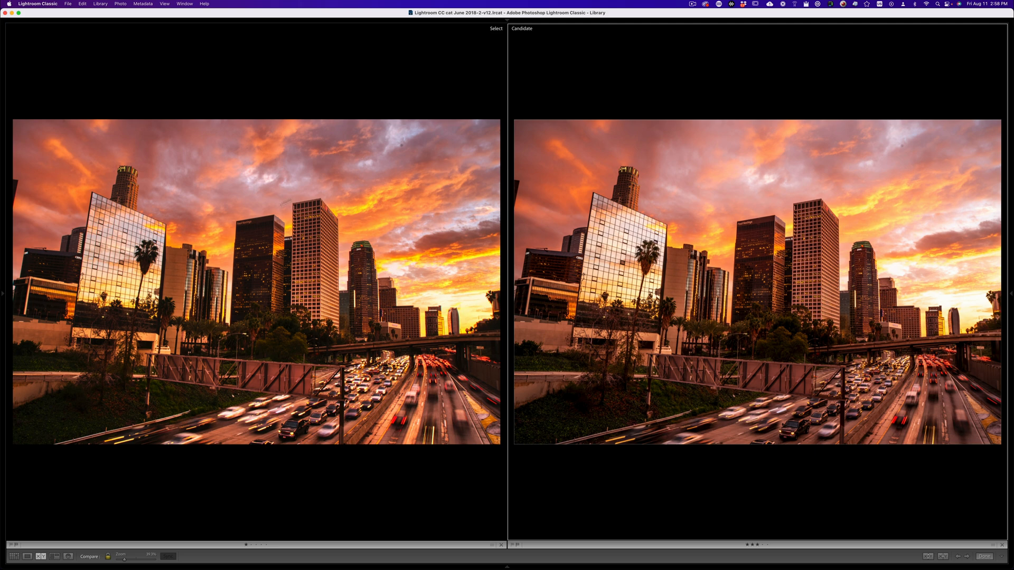
mouse_move(252, 254)
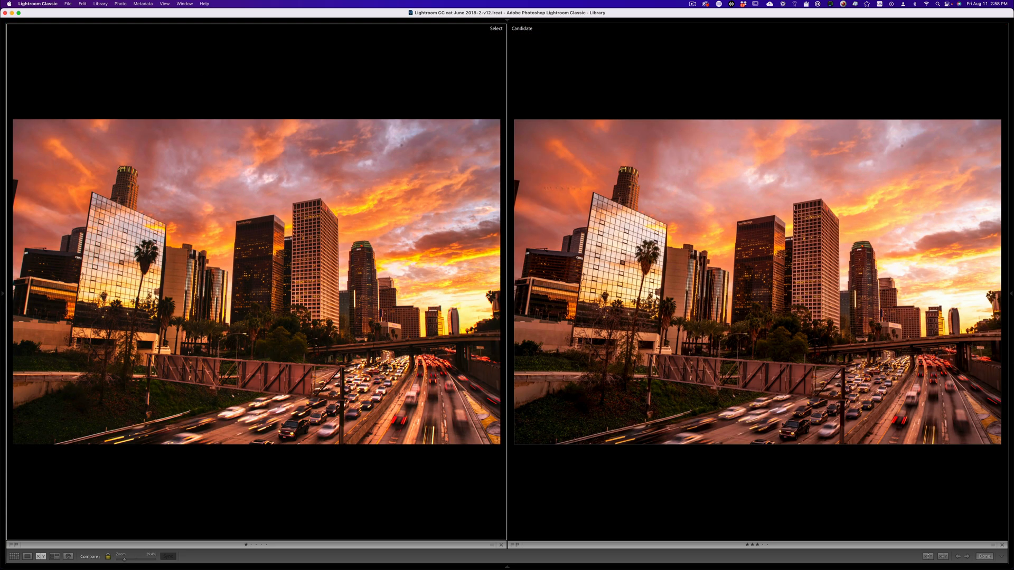
mouse_move(677, 264)
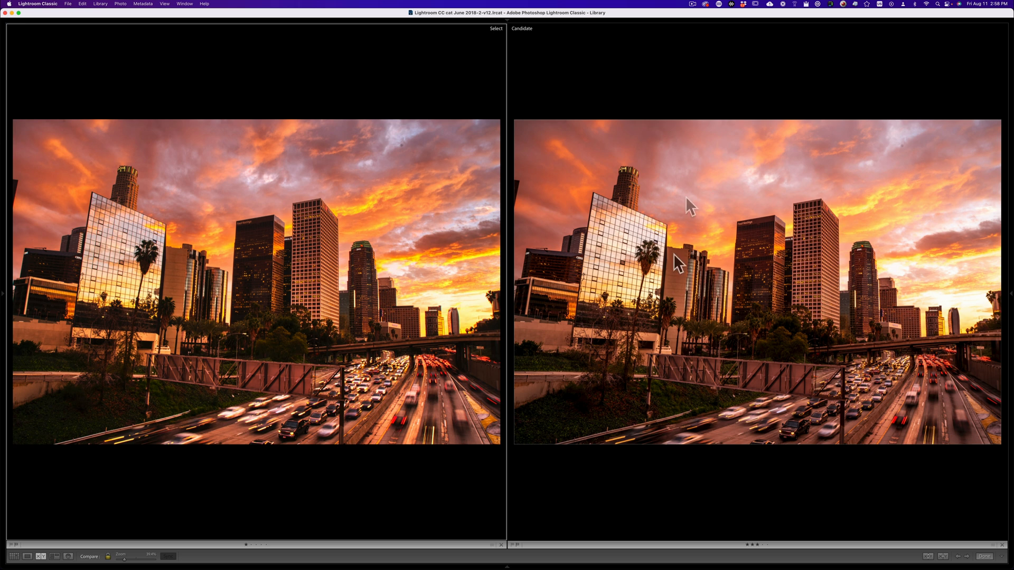
mouse_move(881, 271)
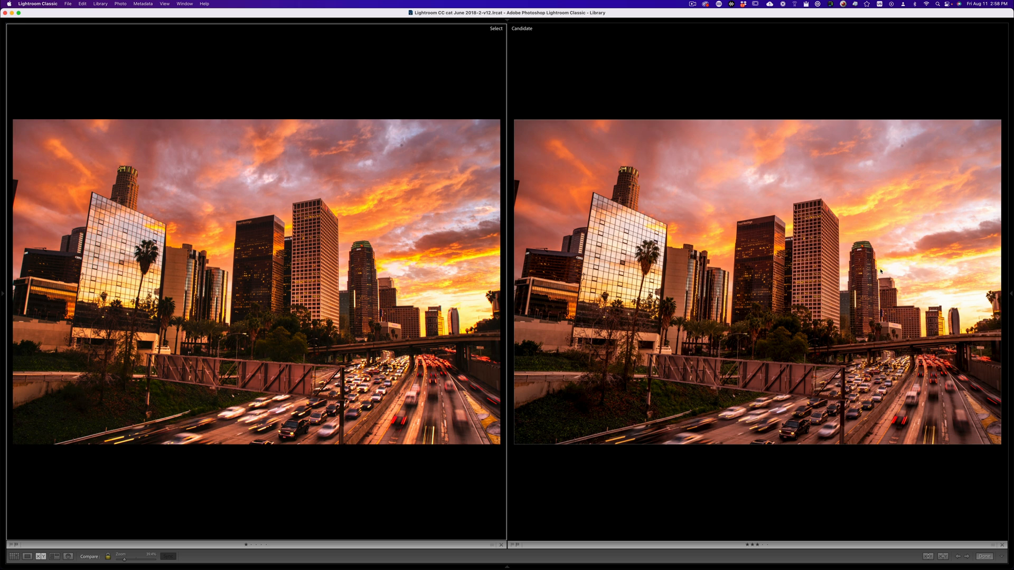